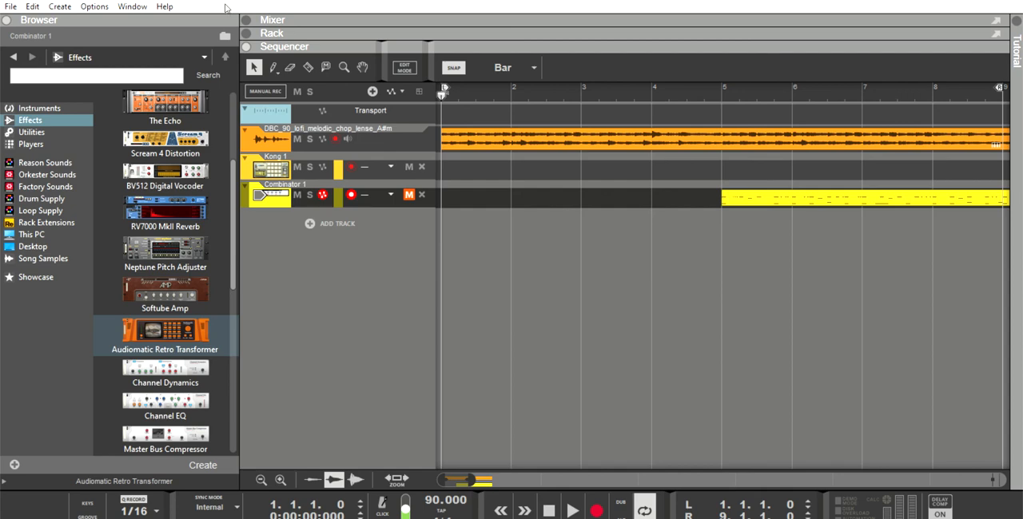
mouse_move(915, 358)
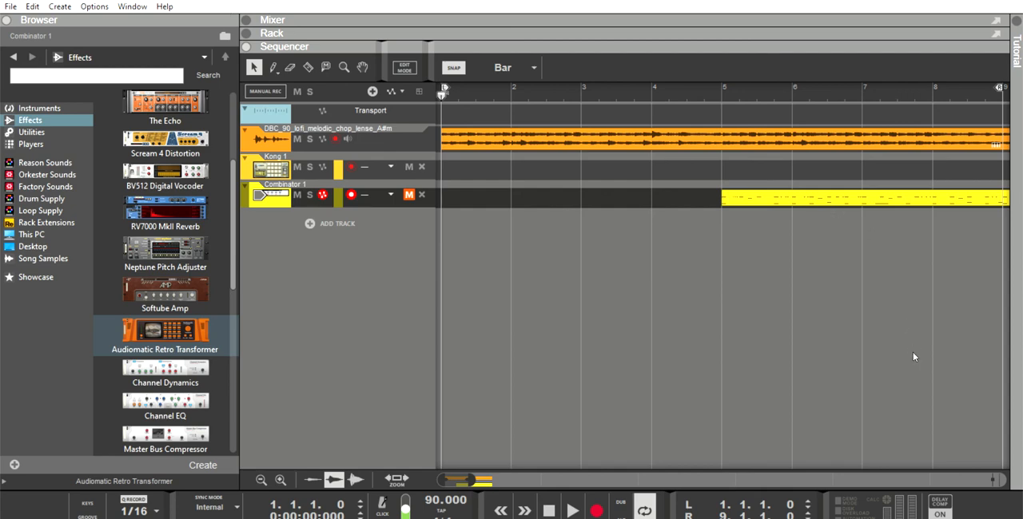
mouse_move(930, 419)
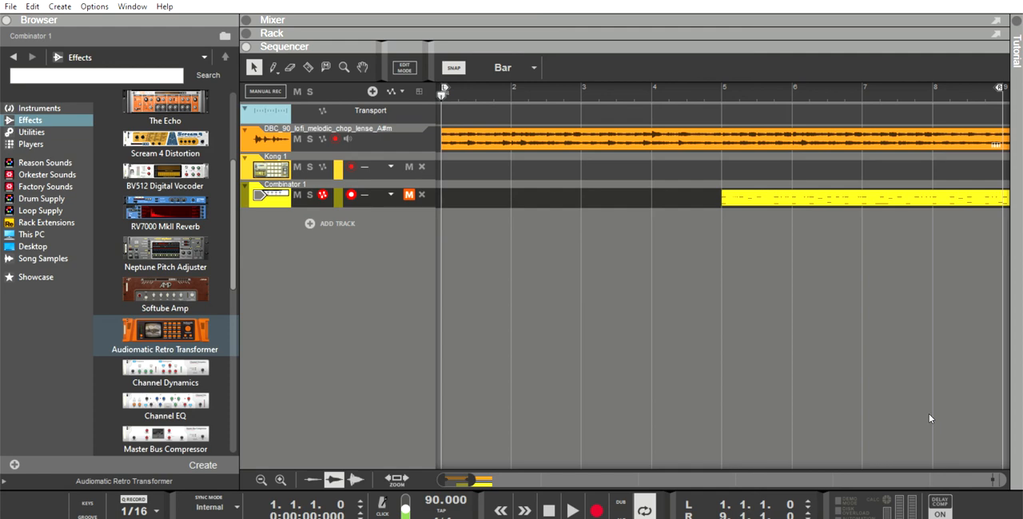
mouse_move(925, 417)
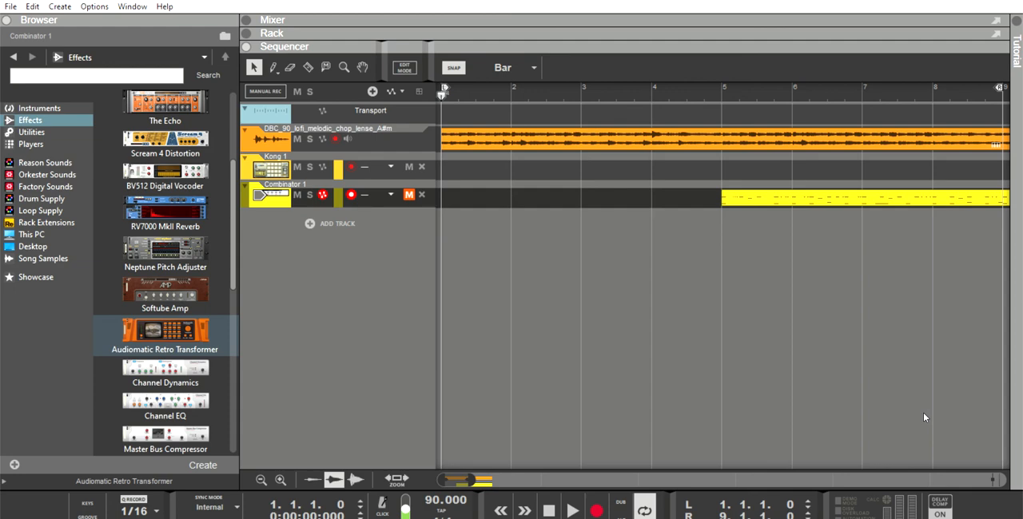
mouse_move(417, 280)
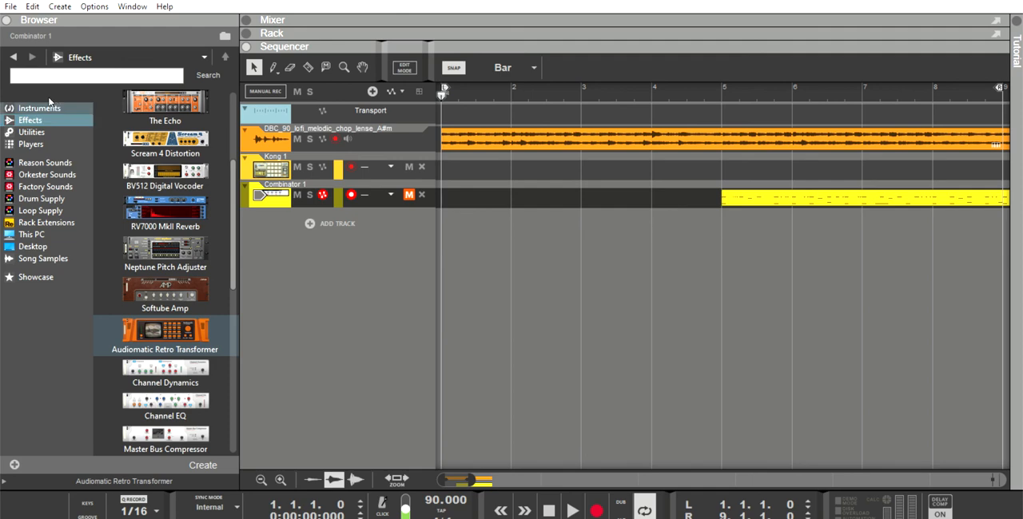
- Add a new empty Combinator from the browser's Utilities list to the rack
click(32, 132)
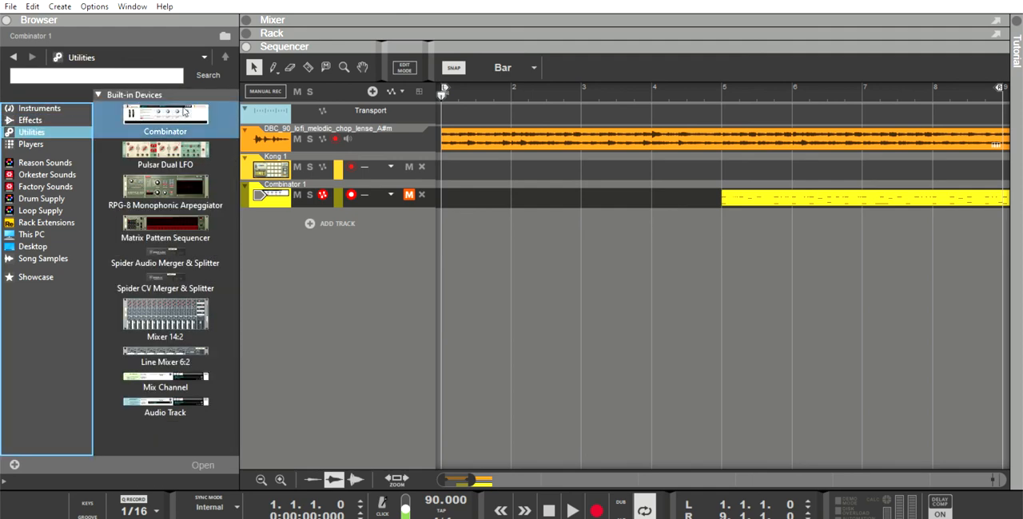
click(165, 115)
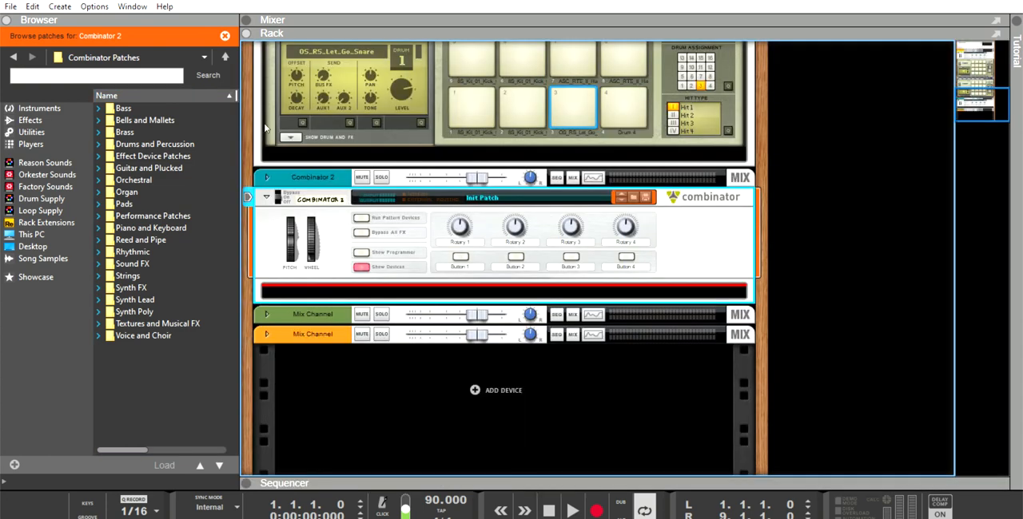
- Browse the Instruments list down to the Subtractor Analog Synthesizer for Combinator 2
click(153, 216)
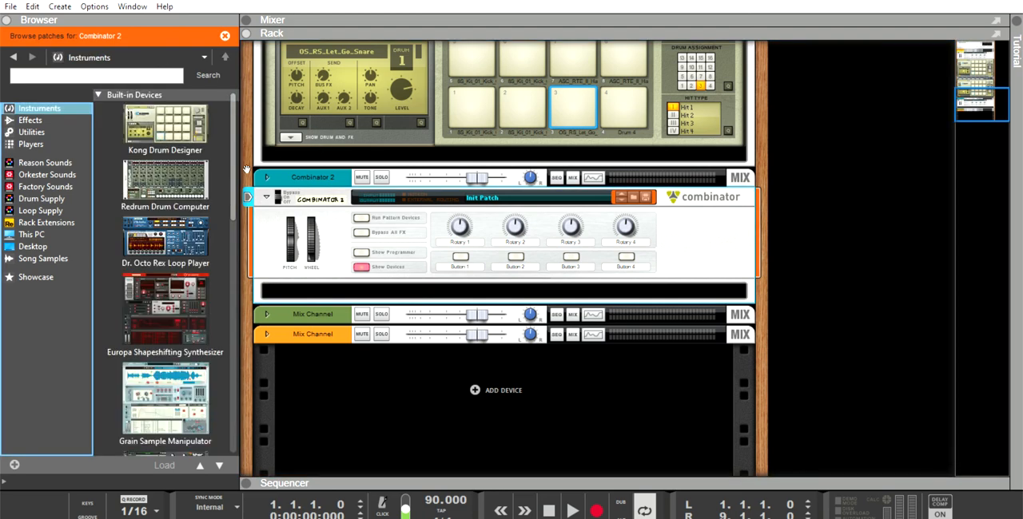
scroll(down, 3)
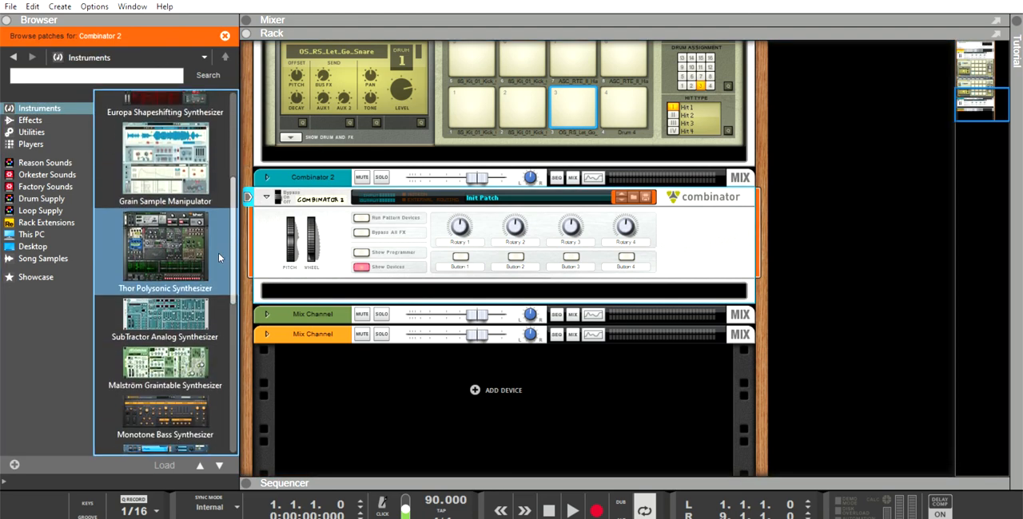
scroll(down, 3)
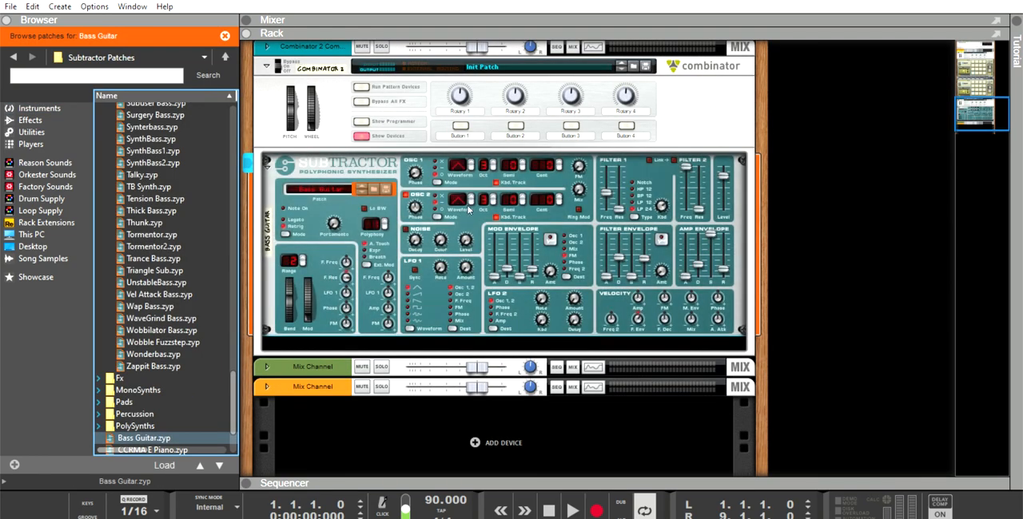
mouse_move(314, 180)
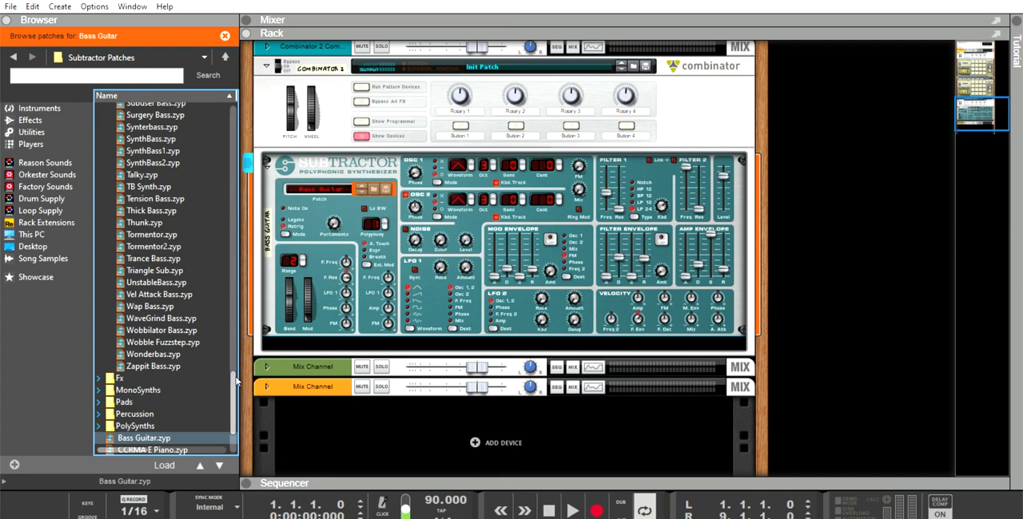
- Load the Dirty South Sub.zyp patch onto the Subtractor in place of Bass Guitar
click(98, 108)
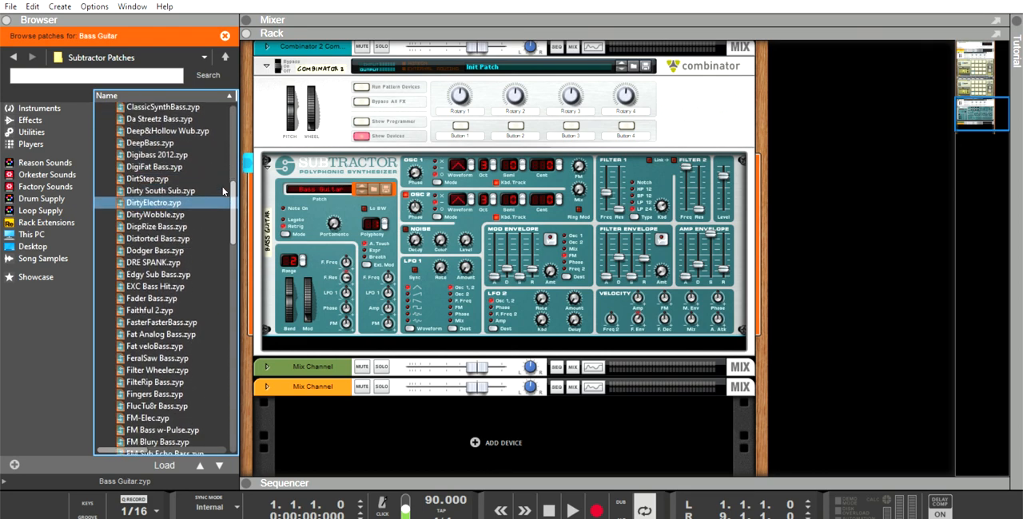
scroll(down, 3)
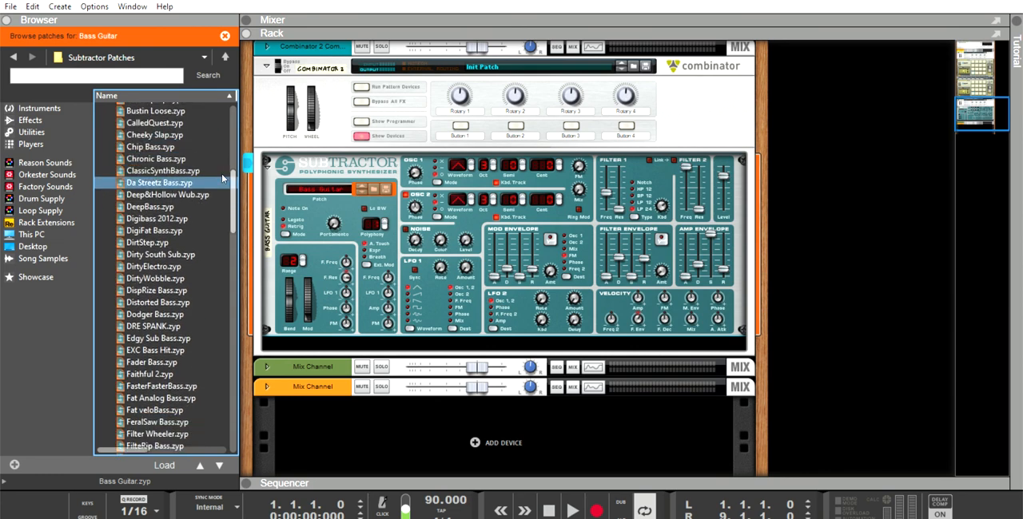
scroll(down, 3)
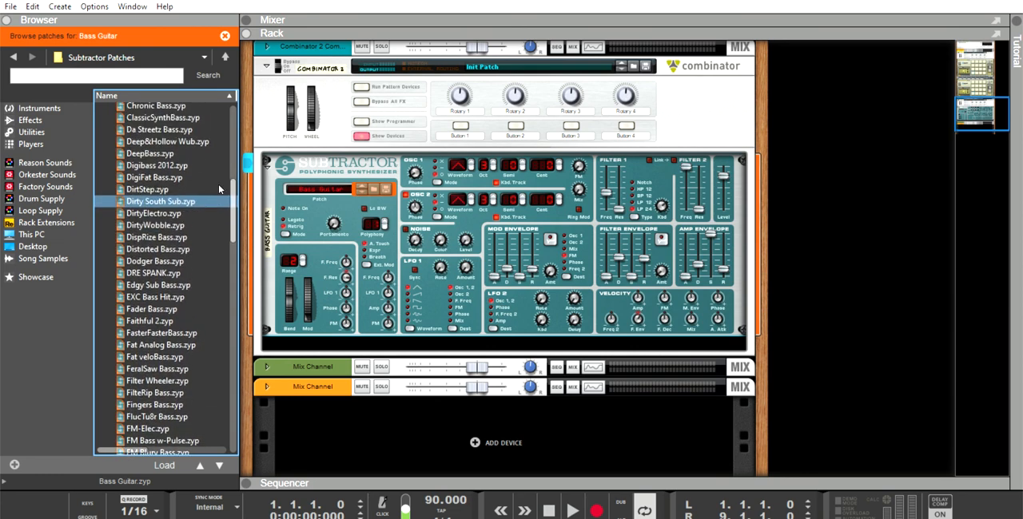
click(160, 202)
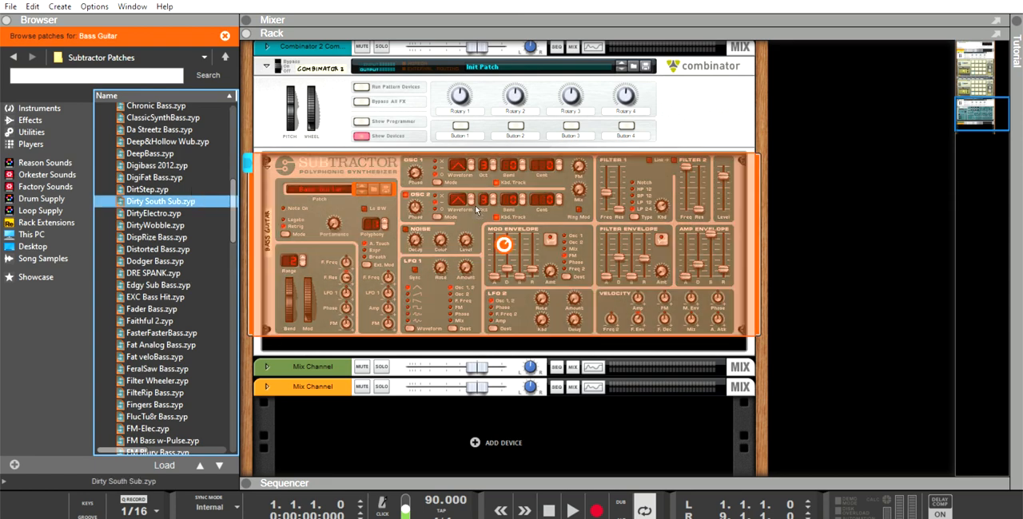
double_click(160, 201)
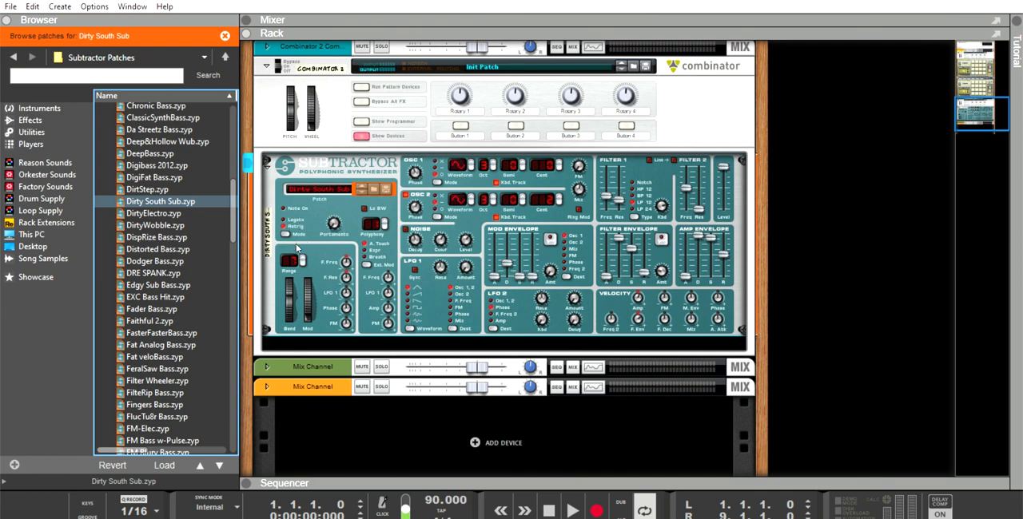
mouse_move(288, 263)
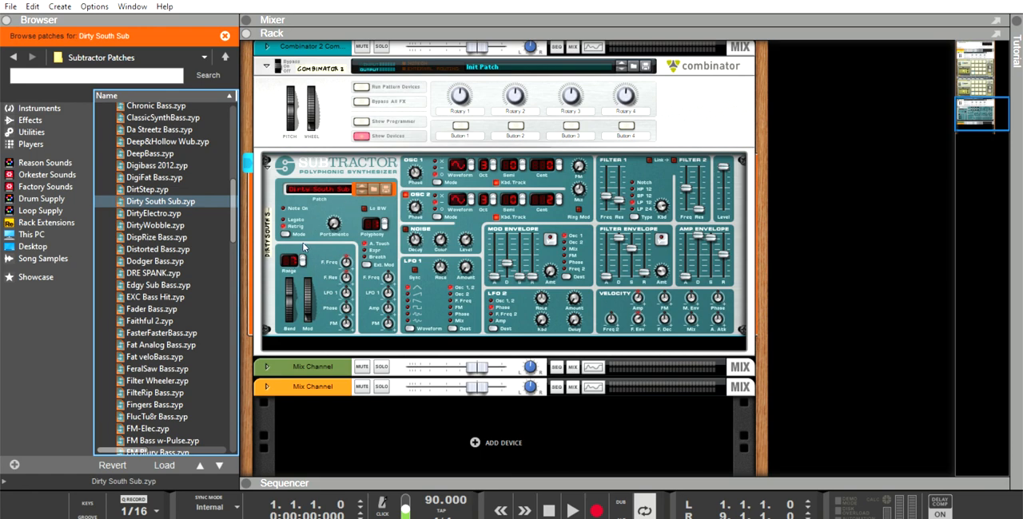
mouse_move(275, 251)
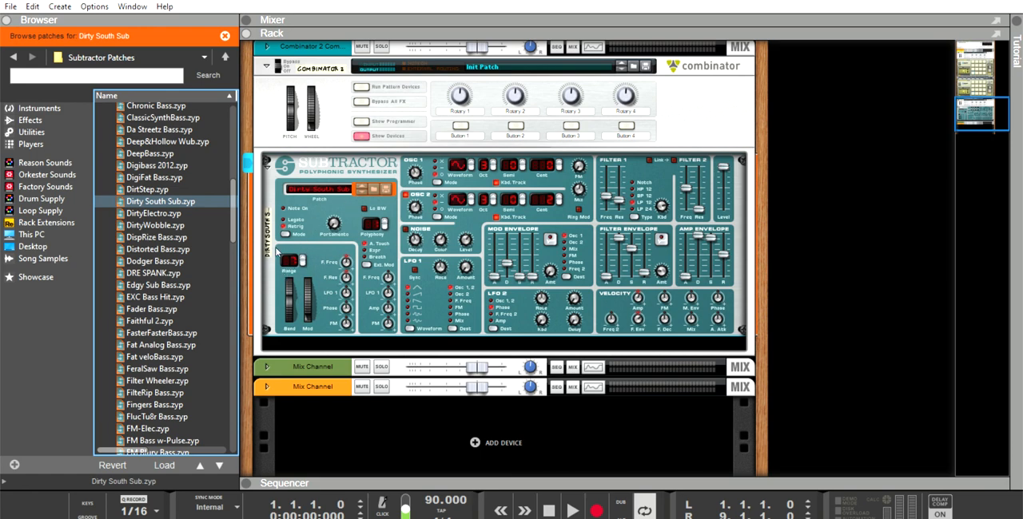
mouse_move(302, 242)
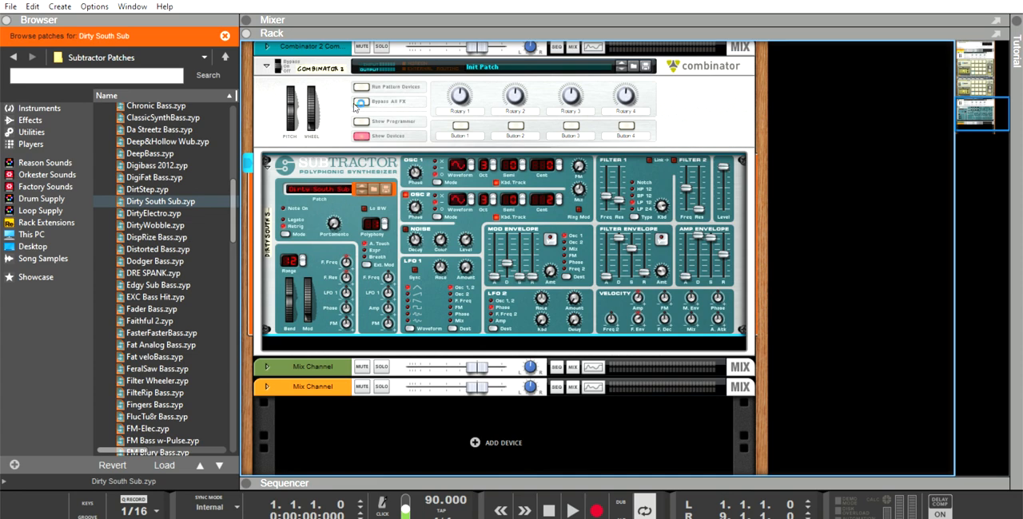
- Select the Combinator and show the browser's Instruments device list again
click(150, 153)
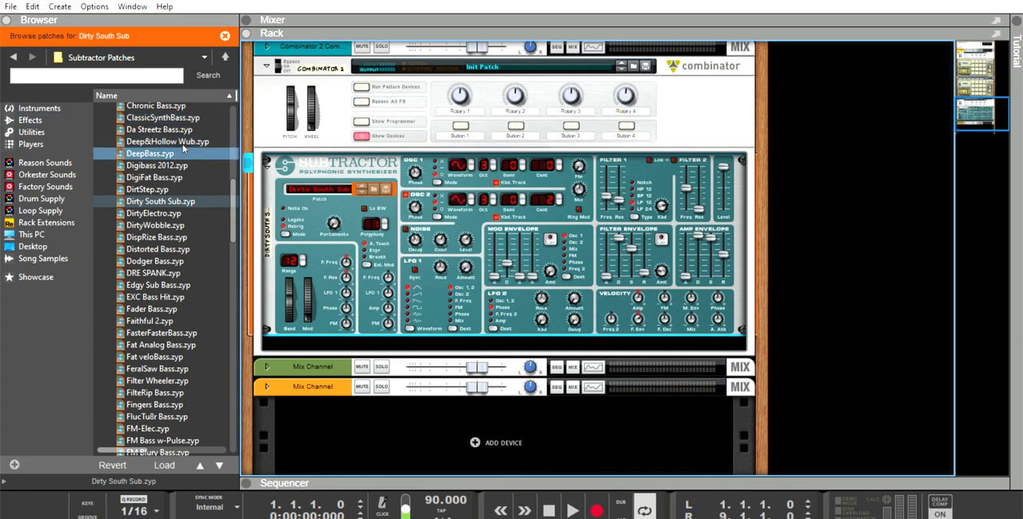
click(39, 108)
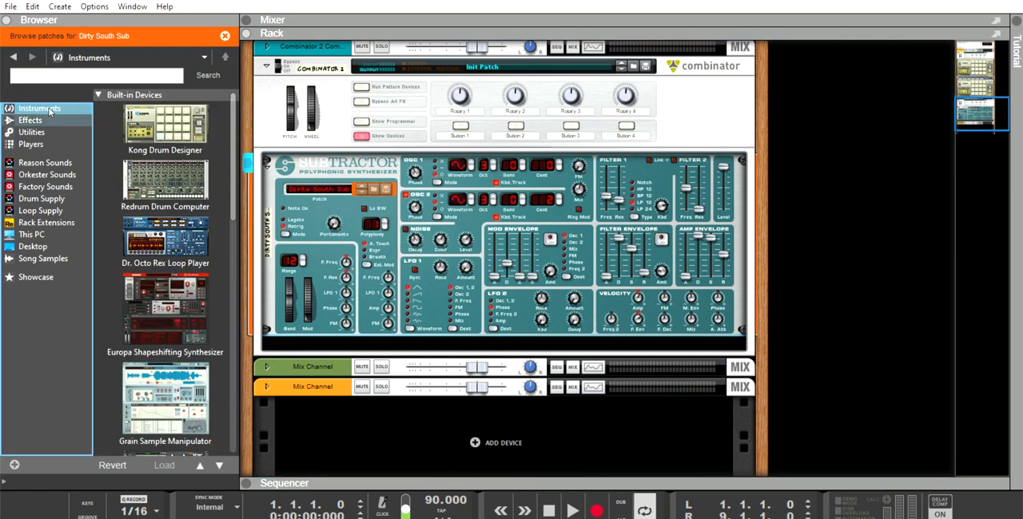
- Browse the Effects list toward Scream 4 Distortion to add below the Subtractor
click(30, 120)
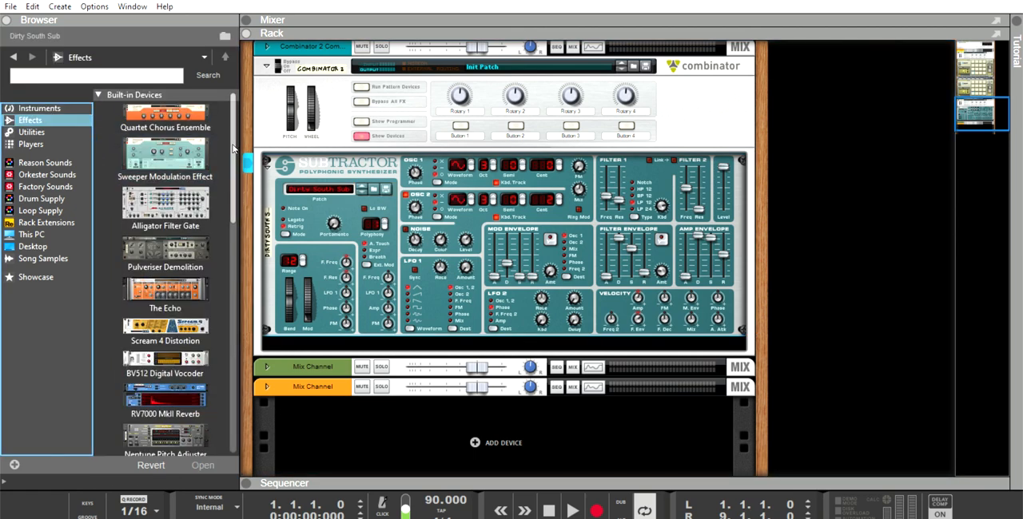
scroll(down, 3)
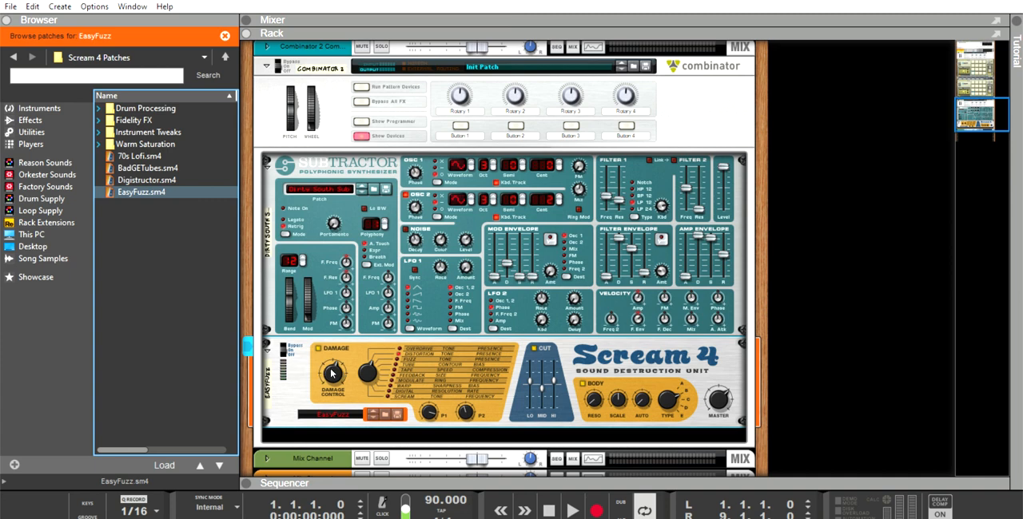
mouse_move(370, 369)
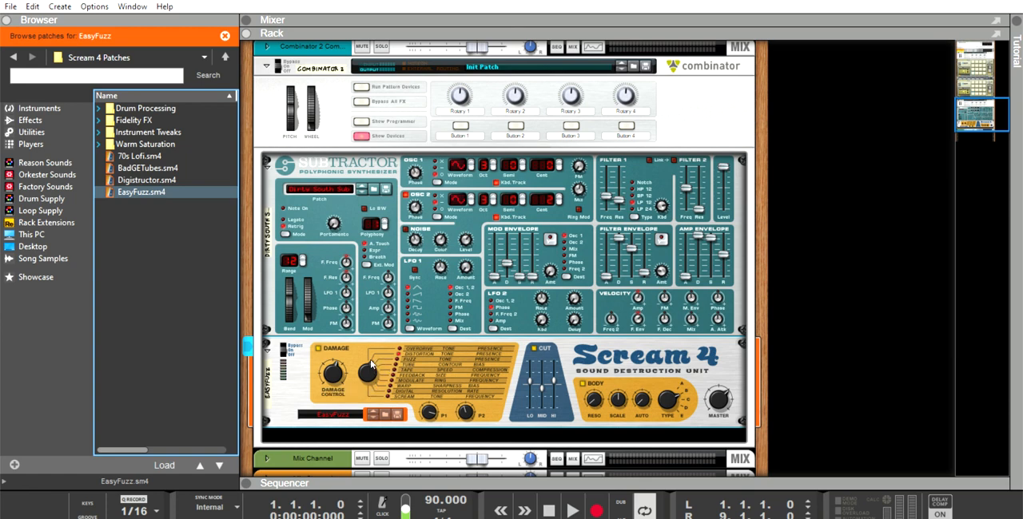
mouse_move(370, 365)
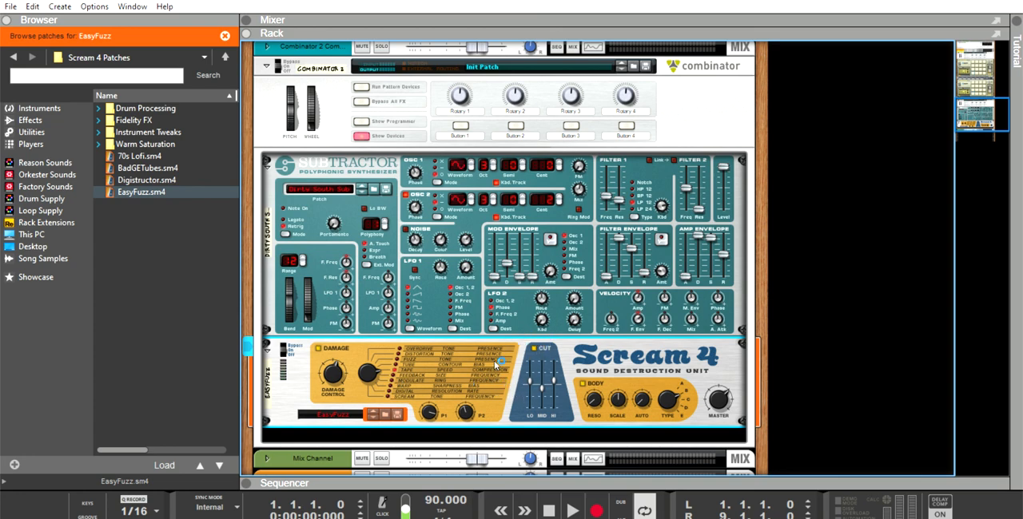
mouse_move(566, 350)
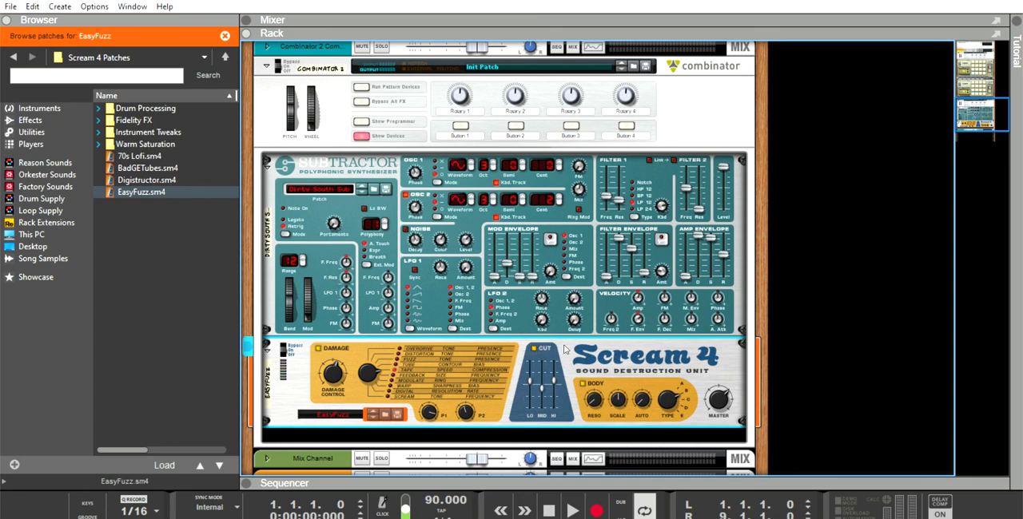
mouse_move(557, 367)
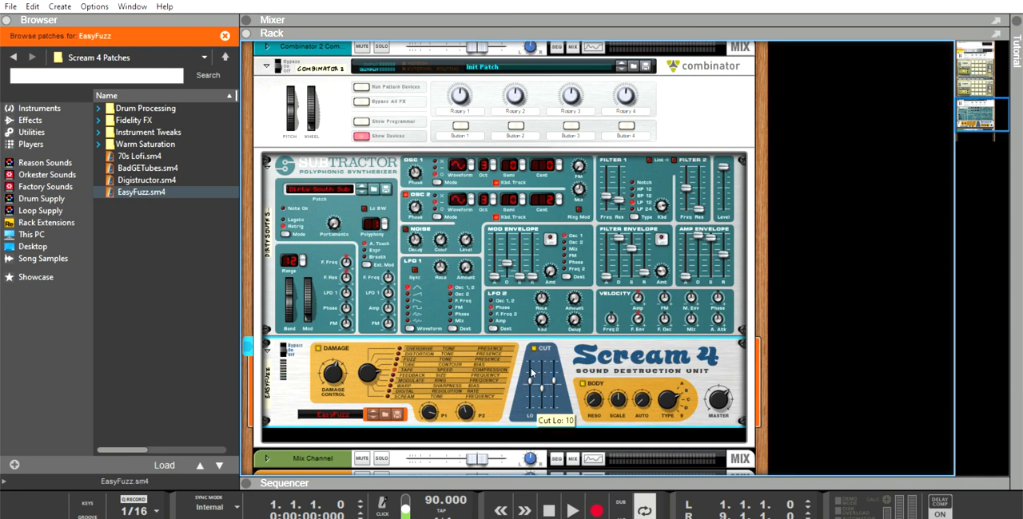
- Set the Scream 4 cut EQ to Lo 10, Mid 0 and Hi 11
drag(531, 376, 531, 364)
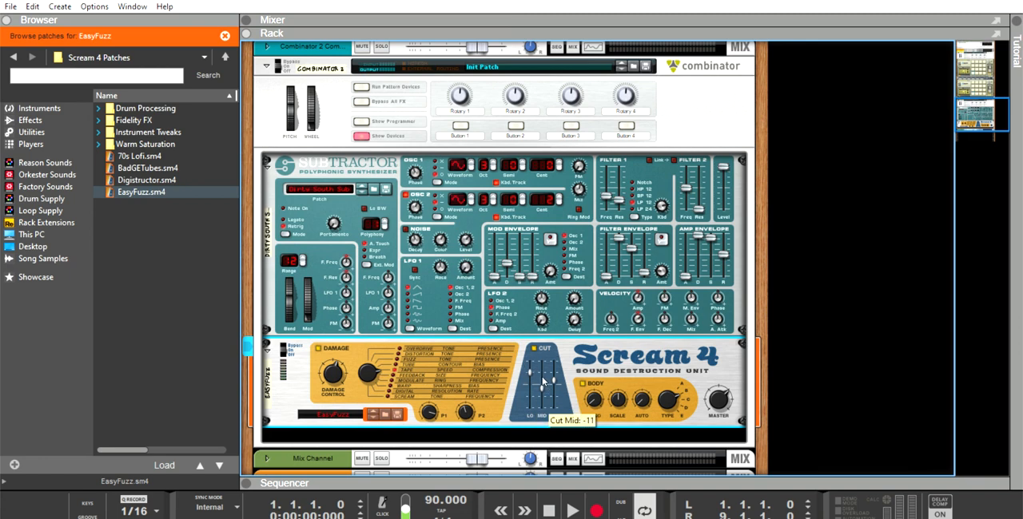
drag(531, 380, 532, 371)
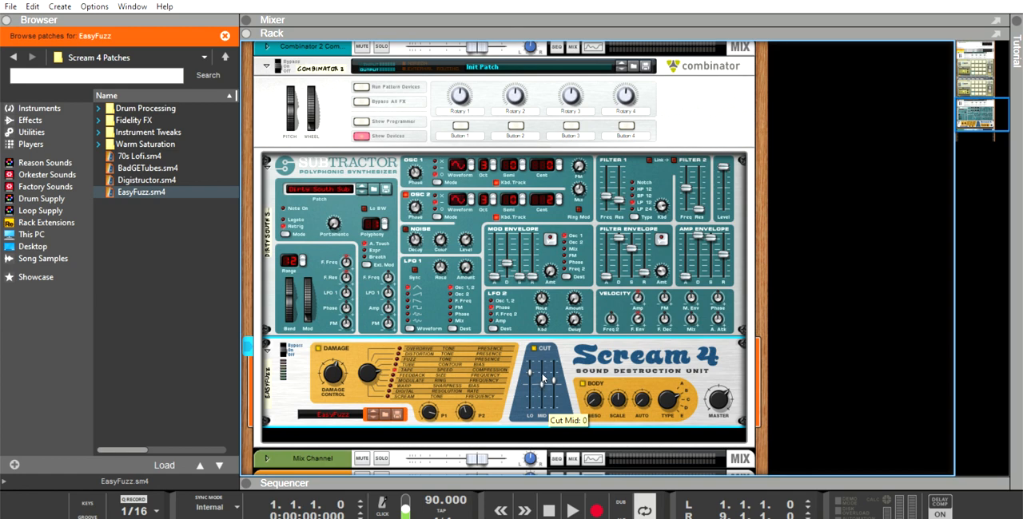
mouse_move(661, 376)
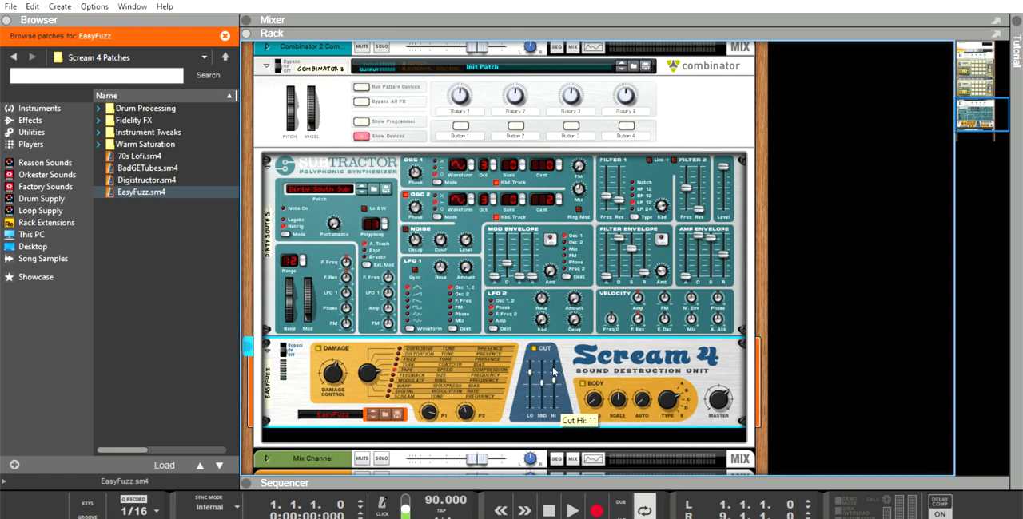
drag(554, 371, 554, 386)
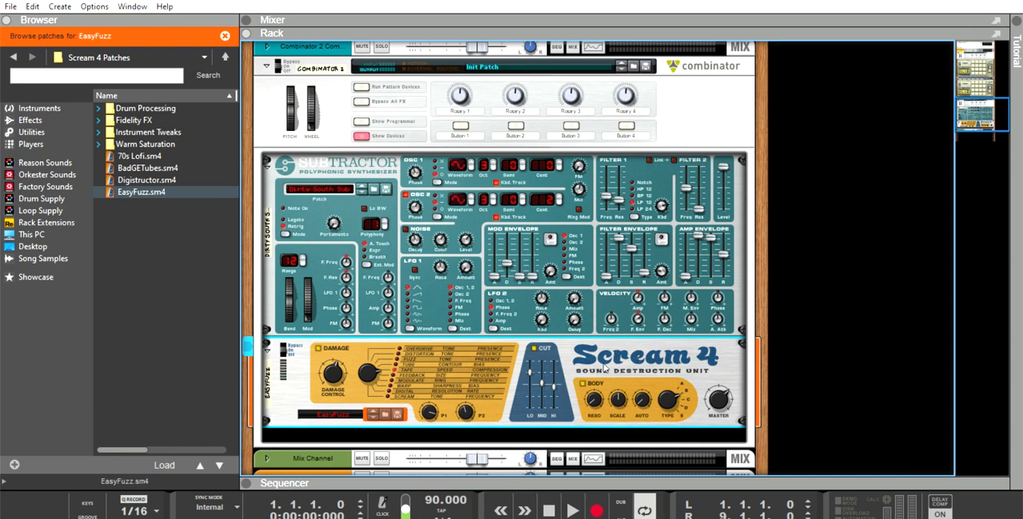
mouse_move(661, 397)
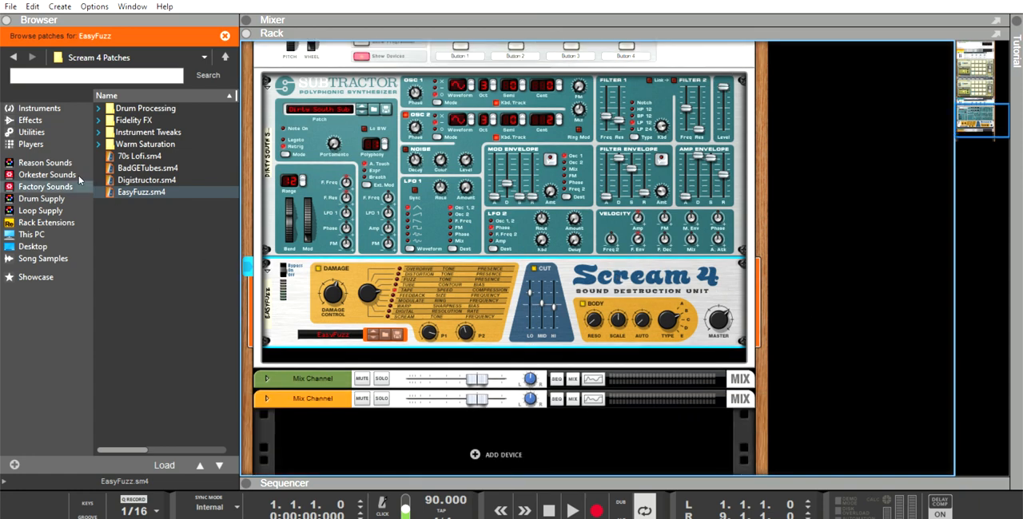
- Insert an Audiomatic Retro Transformer after the Scream 4 from the Effects list
click(29, 120)
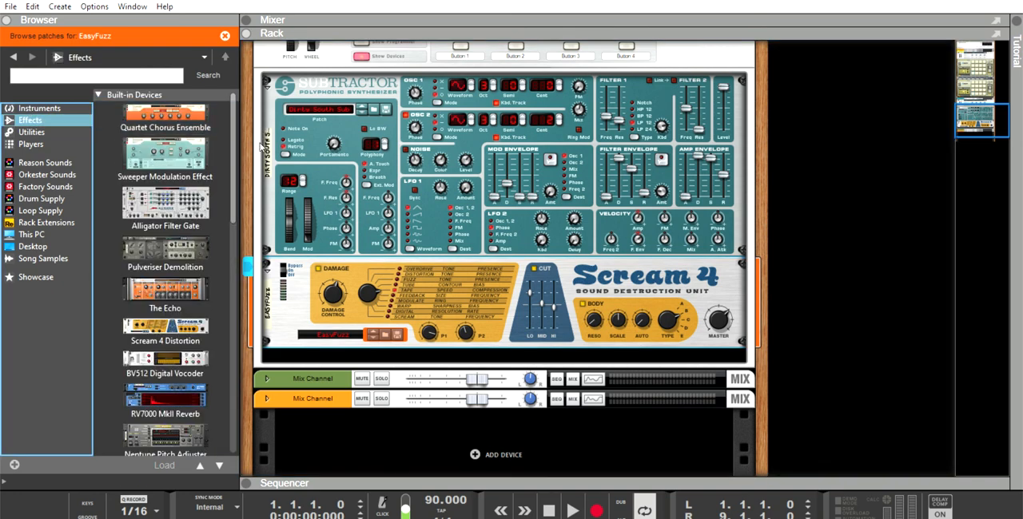
scroll(down, 3)
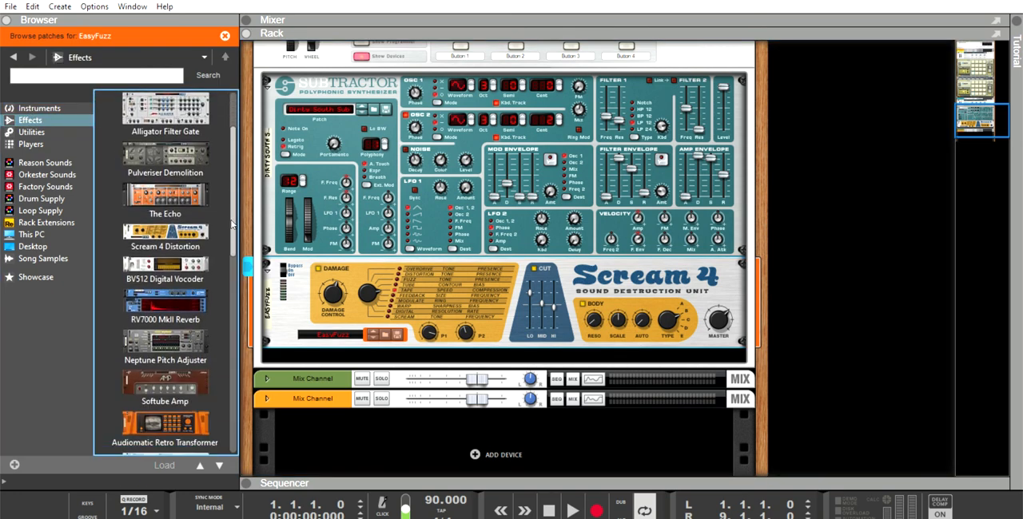
scroll(down, 3)
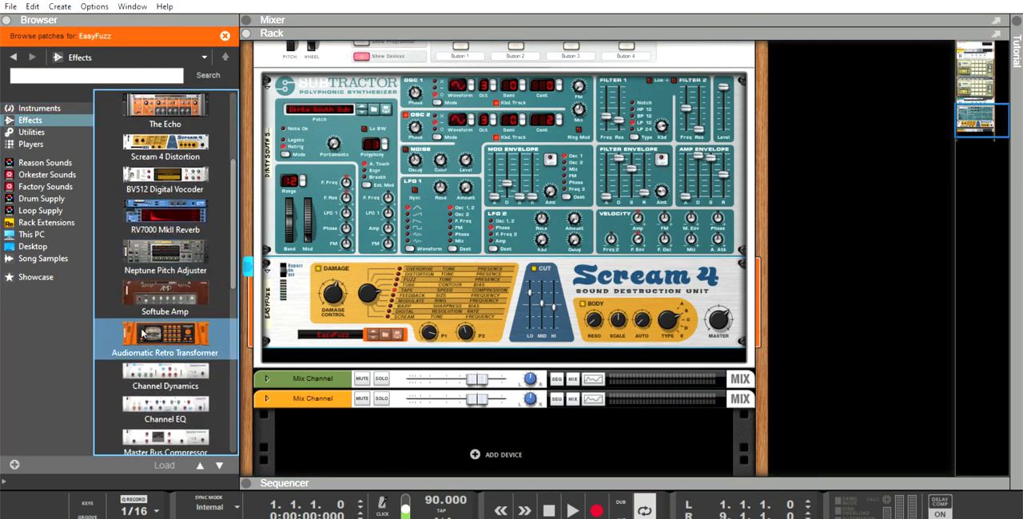
double_click(165, 336)
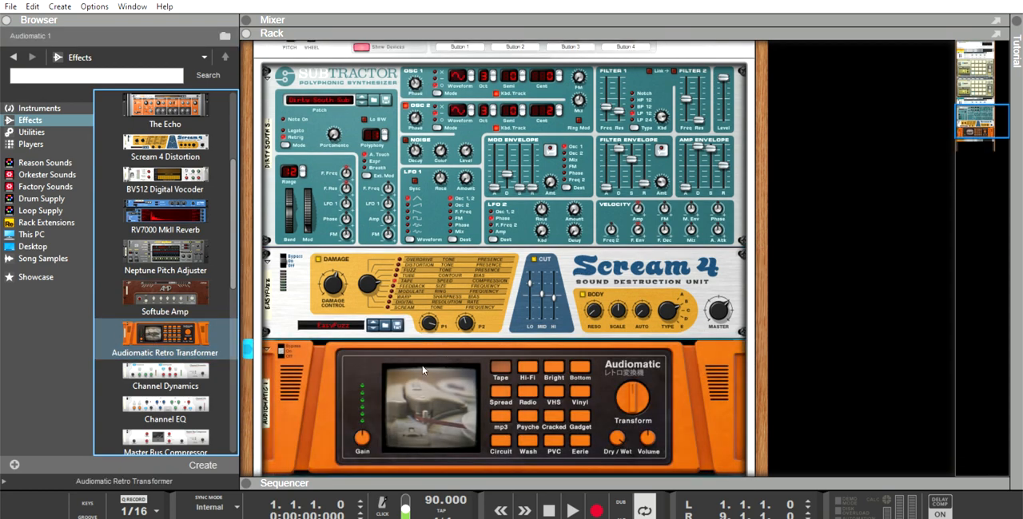
mouse_move(504, 364)
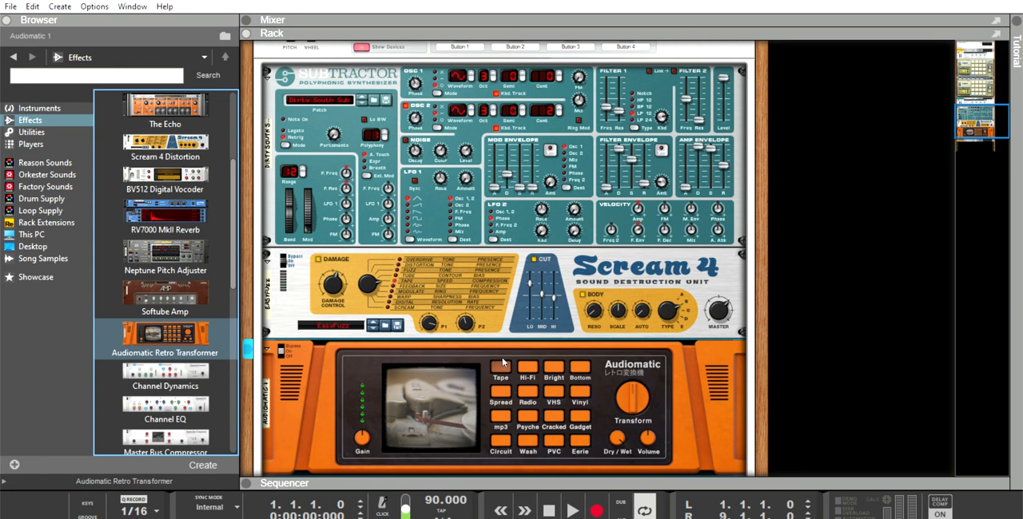
mouse_move(582, 358)
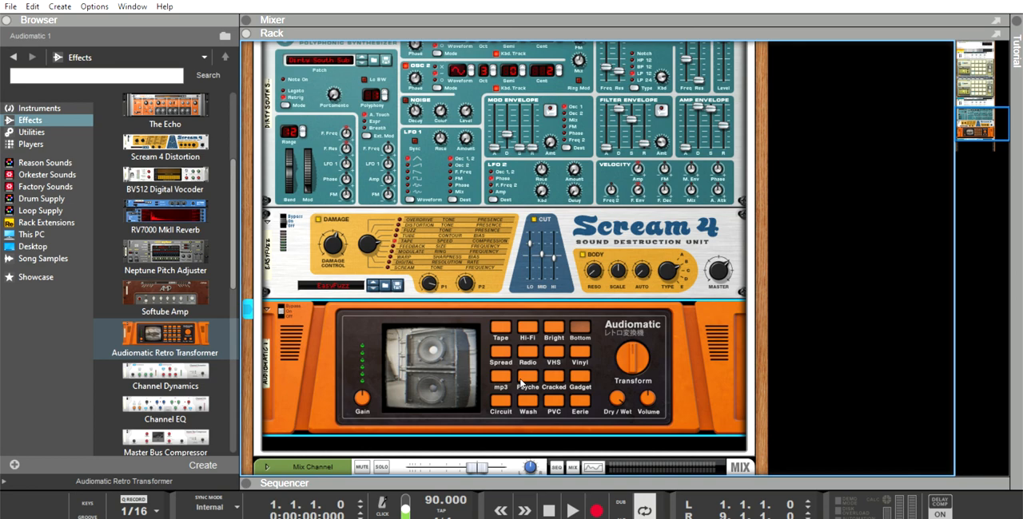
- Add an MClass Maximizer and an MClass Stereo Imager after the Audiomatic in the chain
click(165, 333)
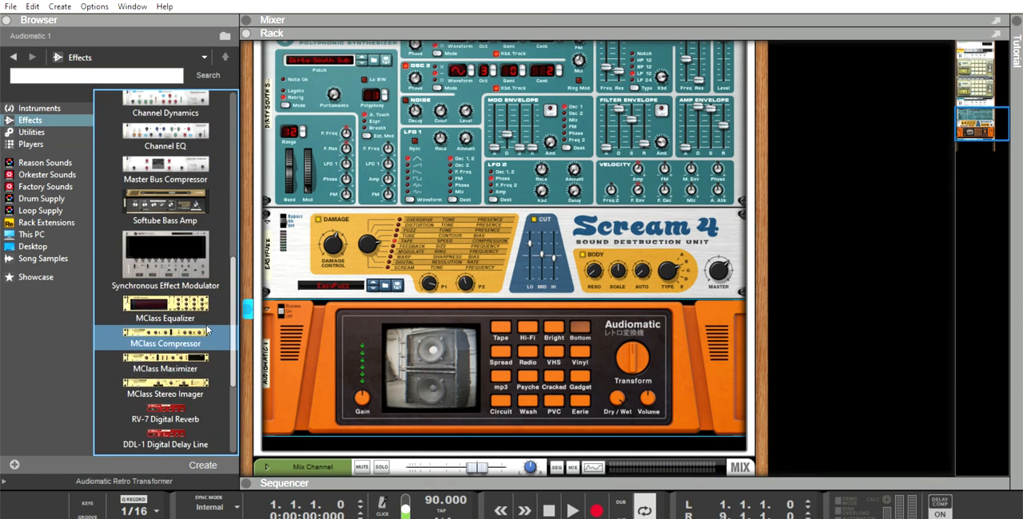
scroll(down, 3)
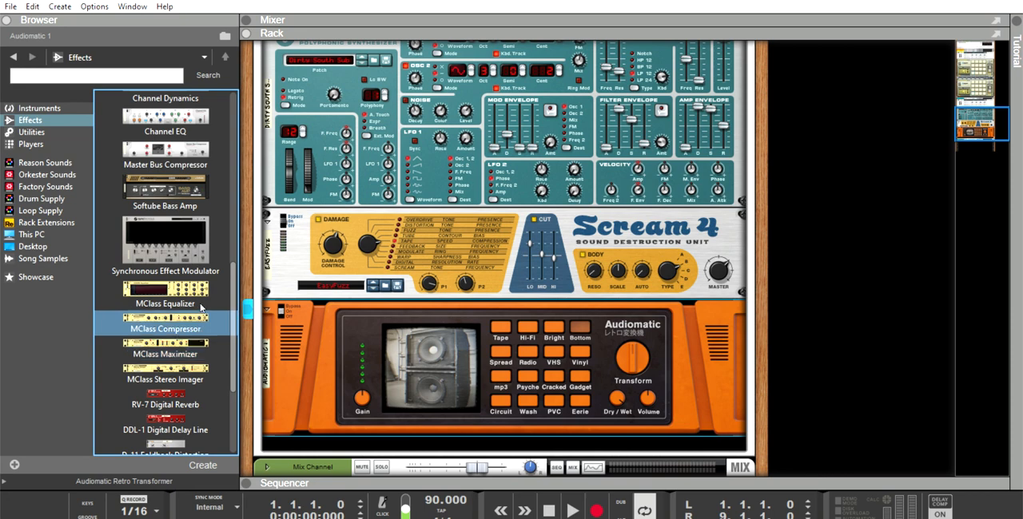
click(165, 354)
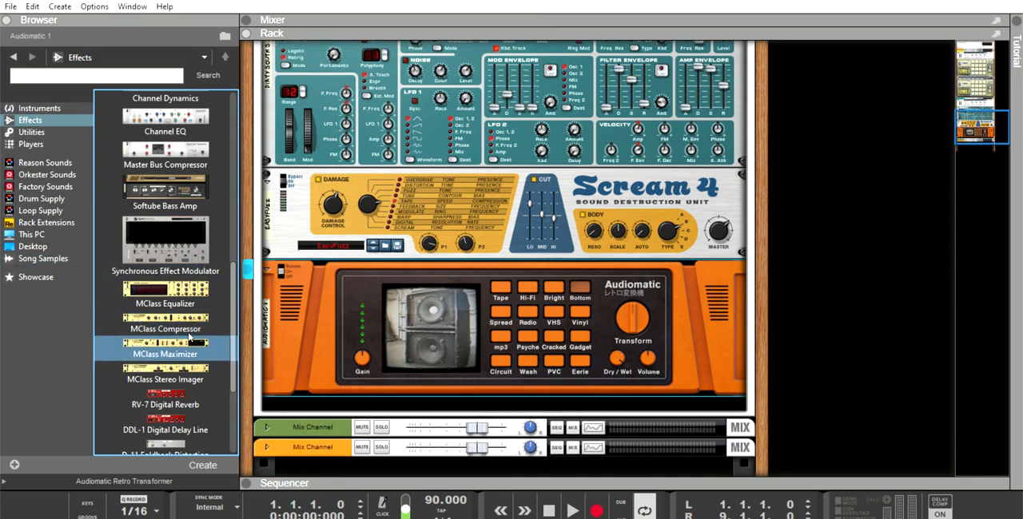
double_click(164, 354)
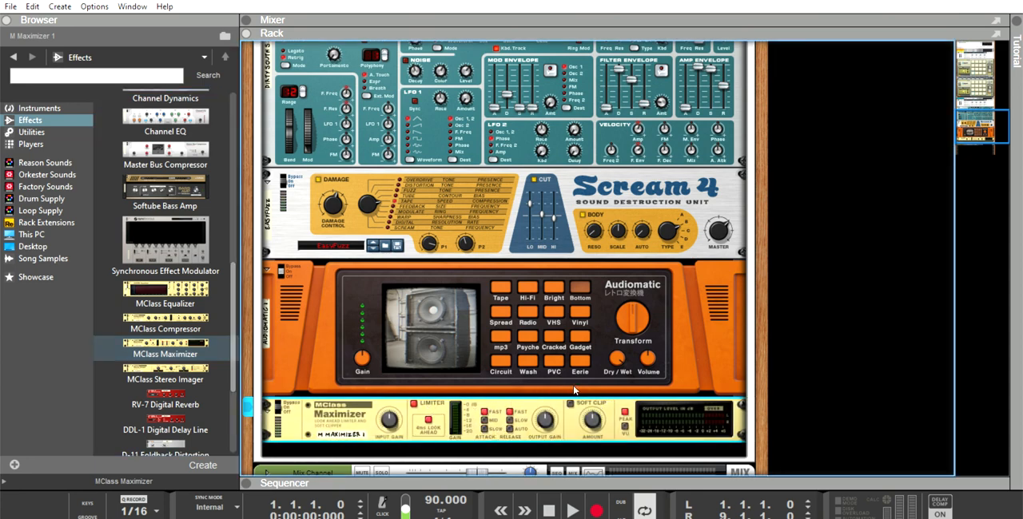
click(165, 379)
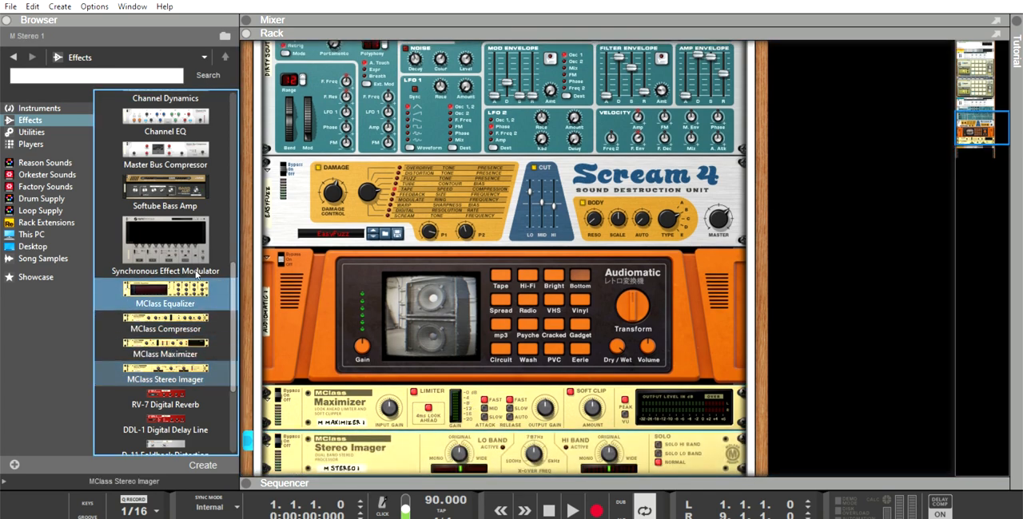
click(164, 349)
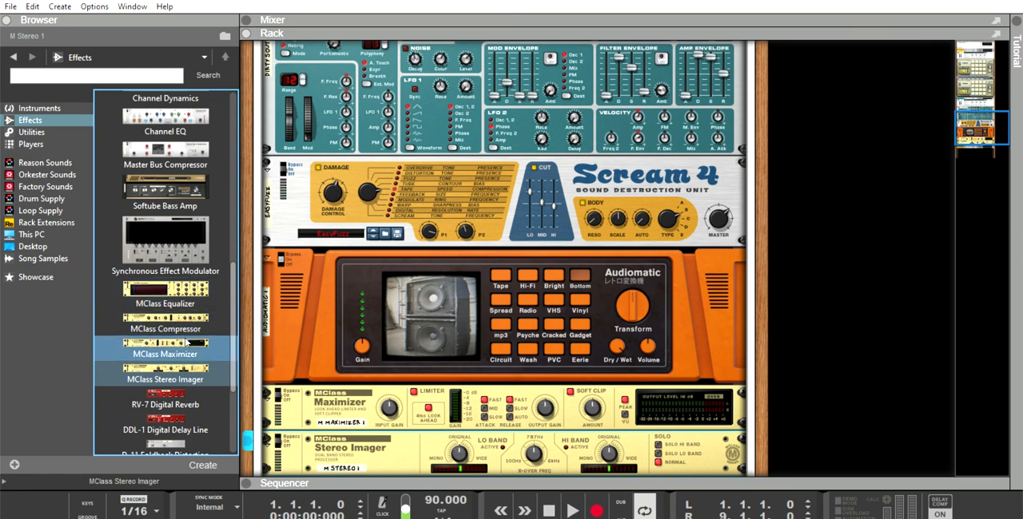
mouse_move(190, 328)
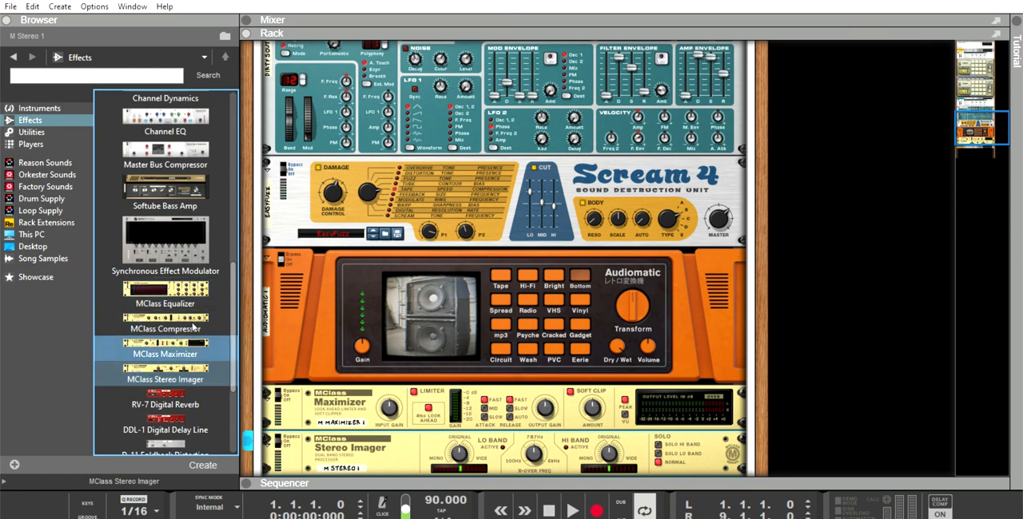
click(165, 328)
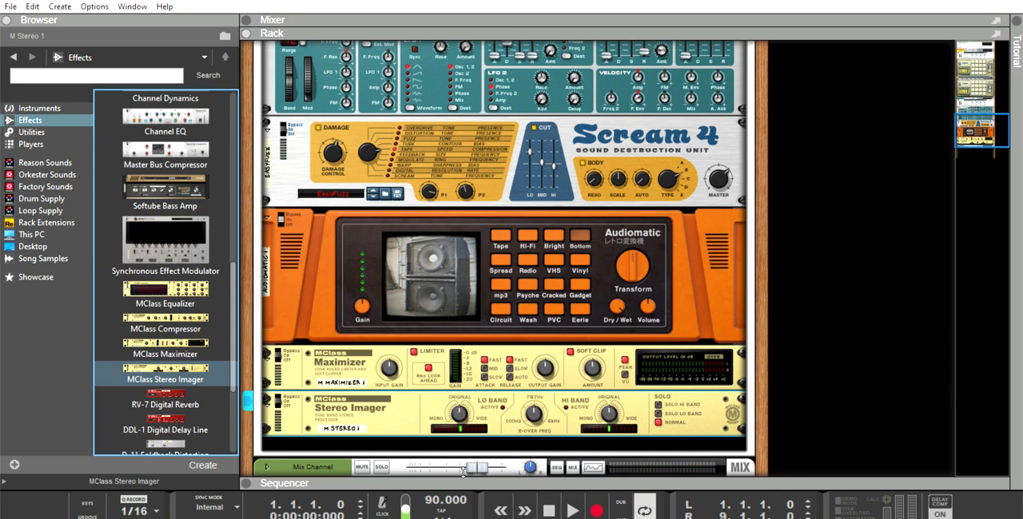
- Set the Combinator 2 mixer channel's compressor ratio to about 4.06:1
scroll(down, 3)
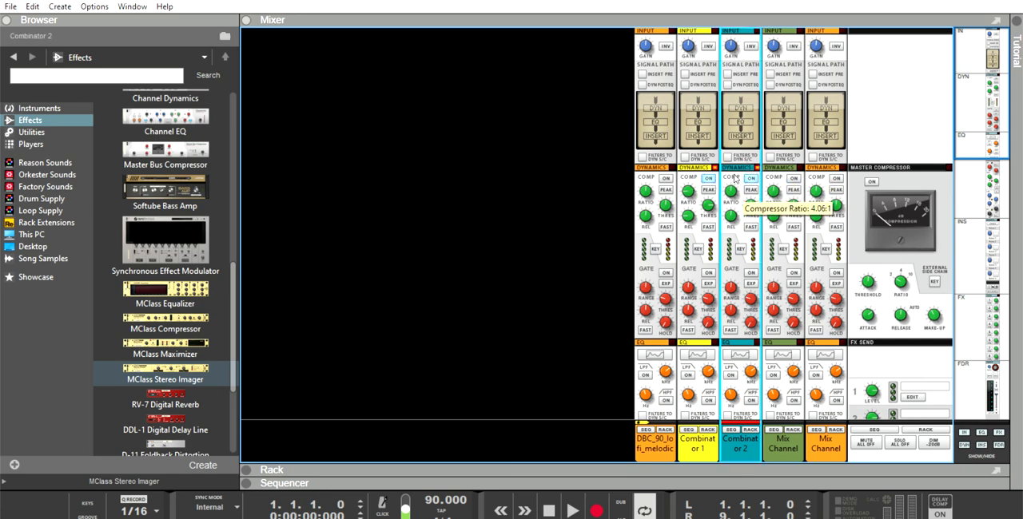
mouse_move(729, 214)
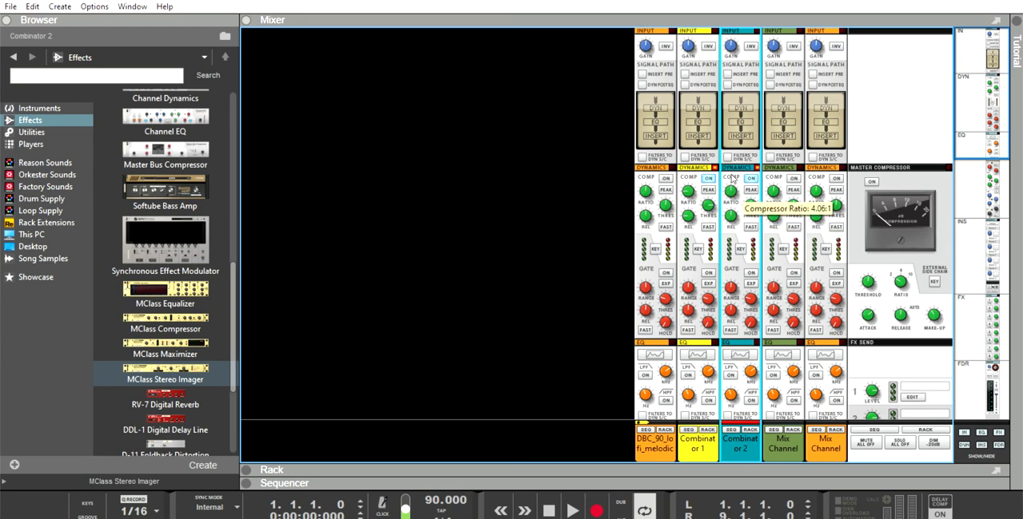
drag(729, 192, 729, 207)
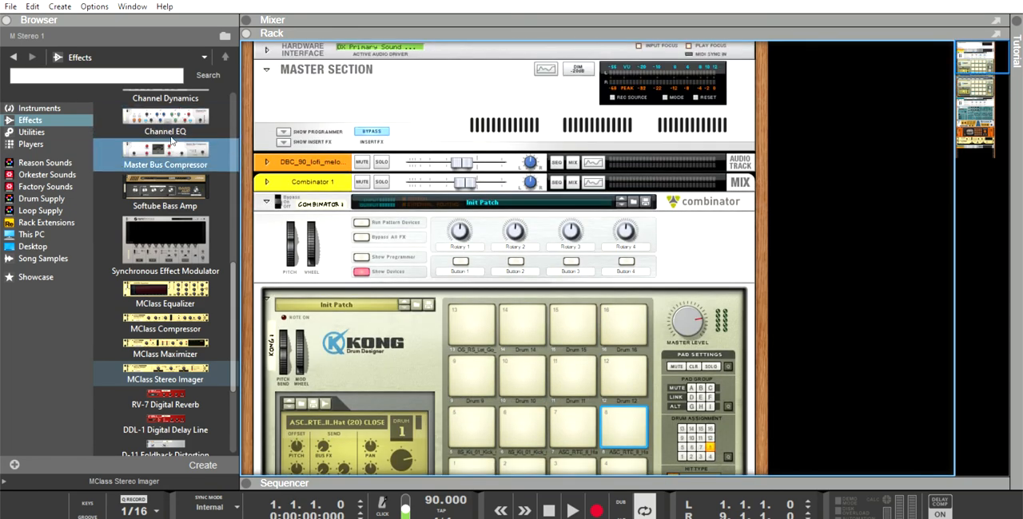
mouse_move(466, 49)
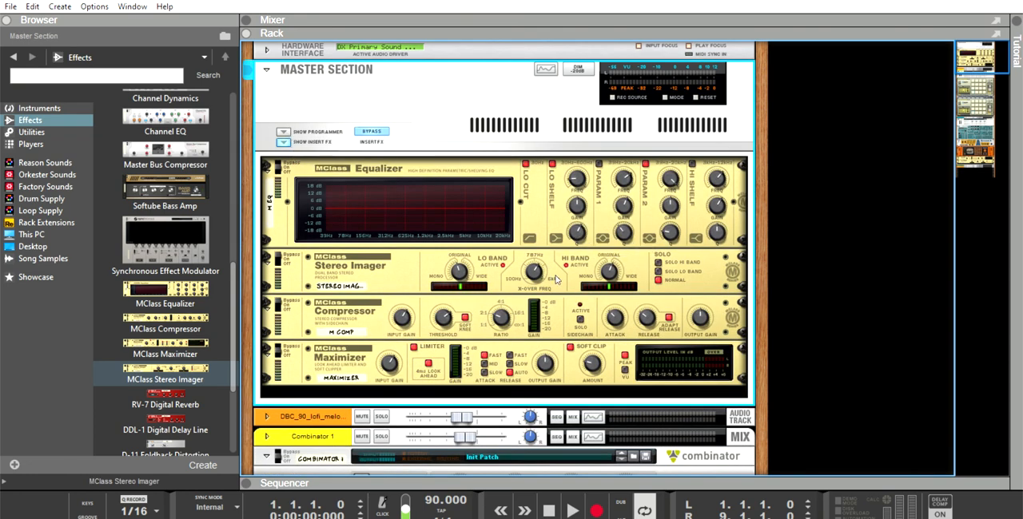
- Show the Master Section's insert FX: MClass Equalizer, Stereo Imager, Compressor and Maximizer
click(165, 293)
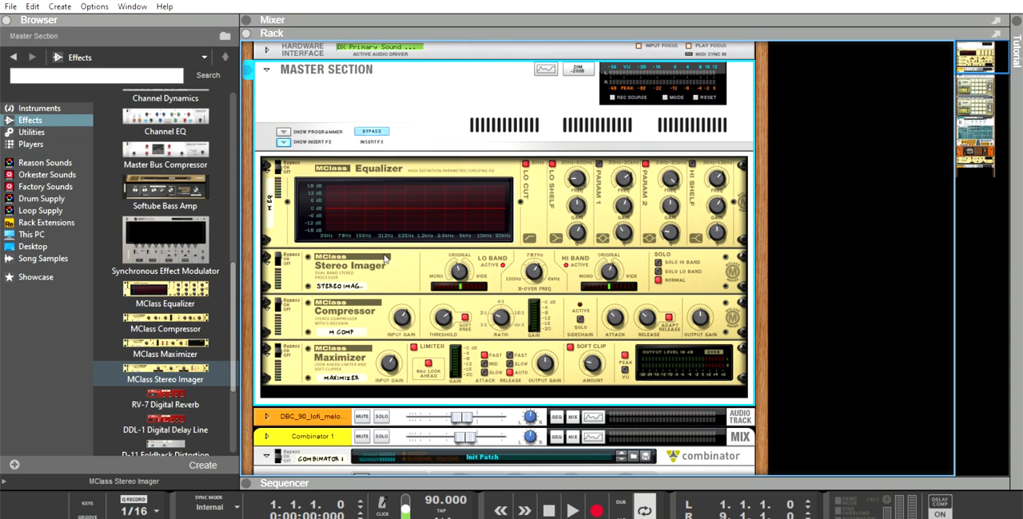
mouse_move(617, 323)
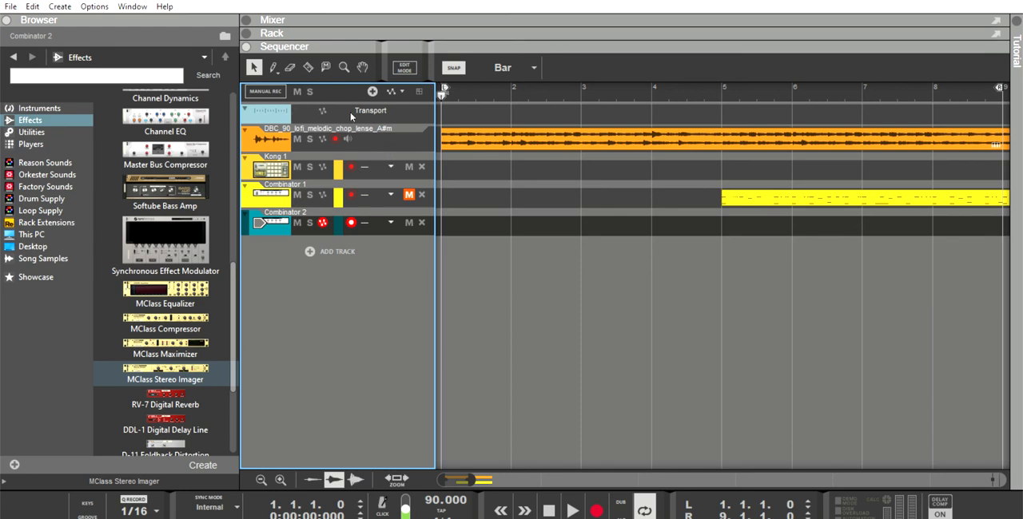
mouse_move(367, 121)
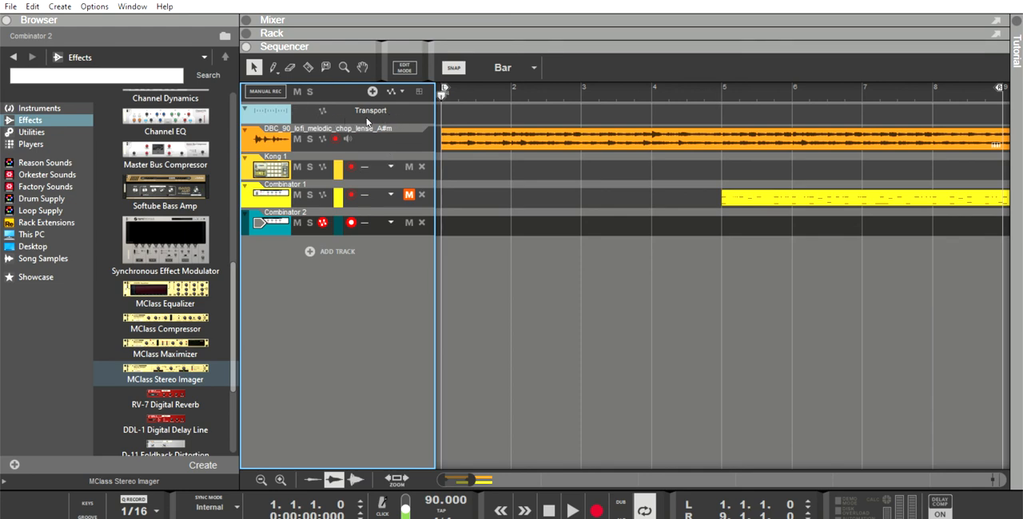
mouse_move(391, 122)
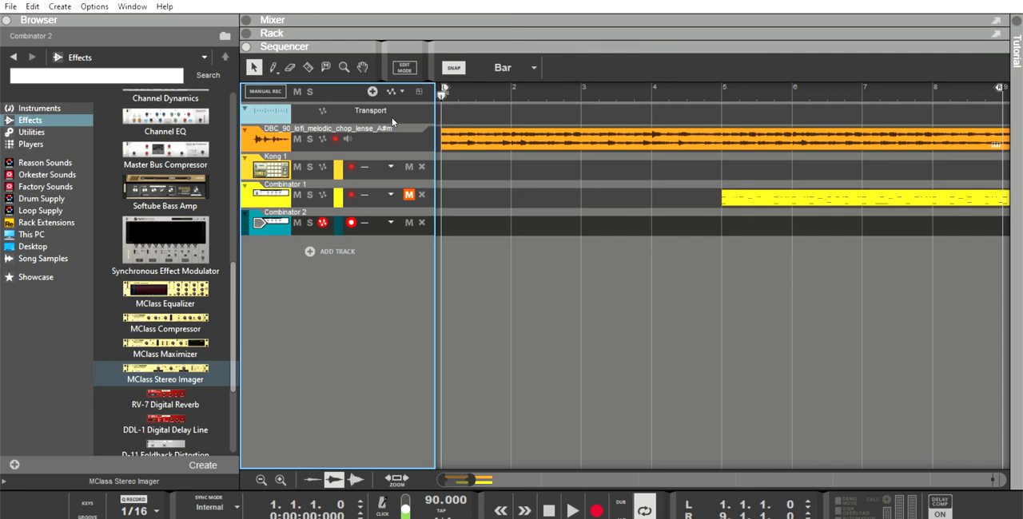
mouse_move(476, 303)
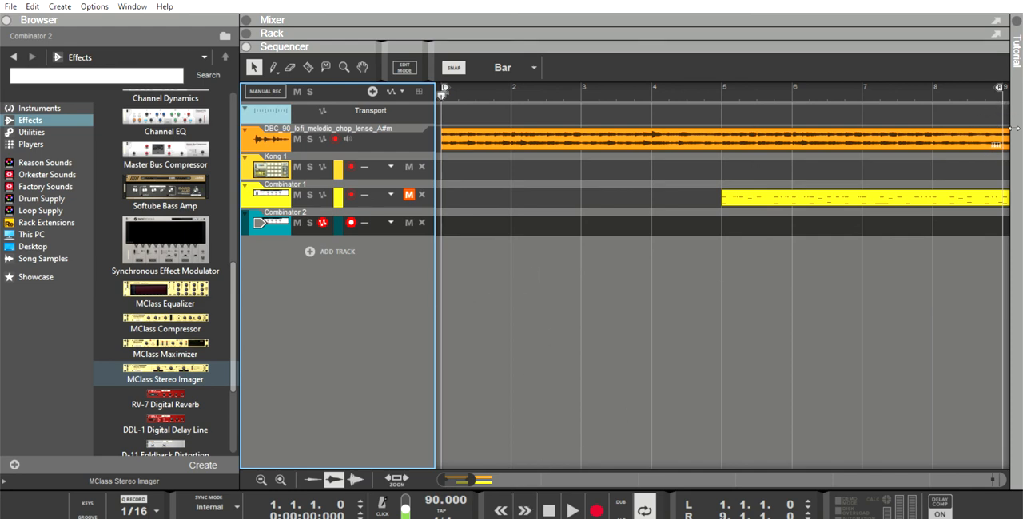
mouse_move(899, 186)
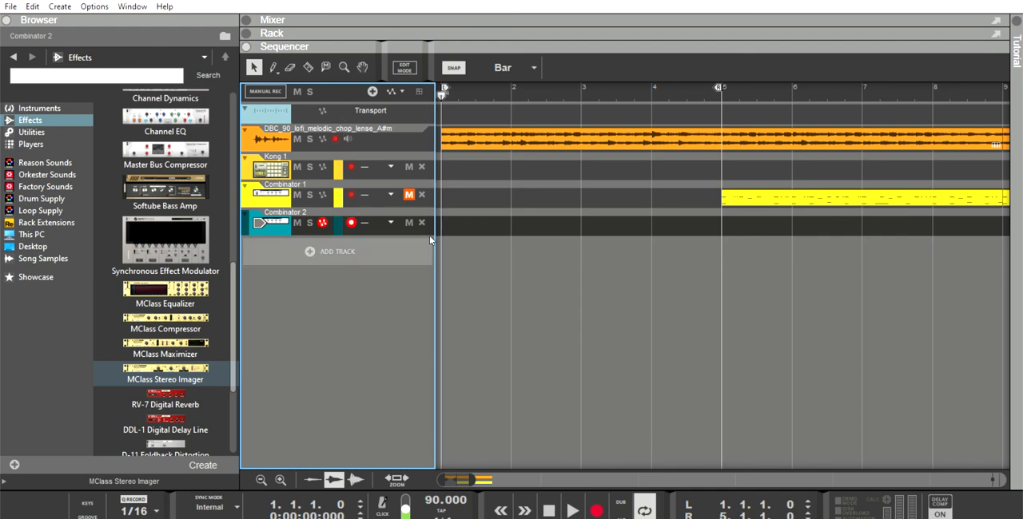
- Play the bar 1–5 loop to audition it, then stop playback
click(572, 510)
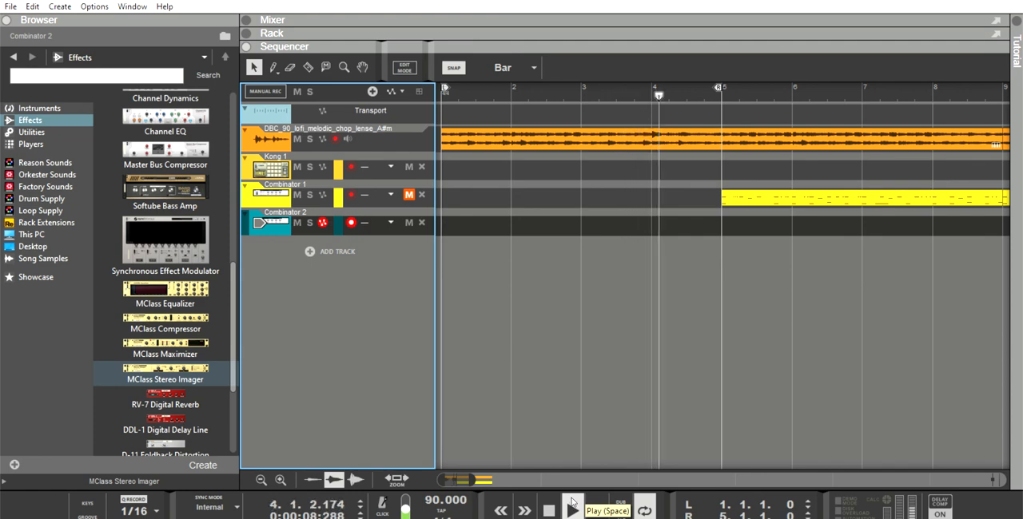
click(572, 509)
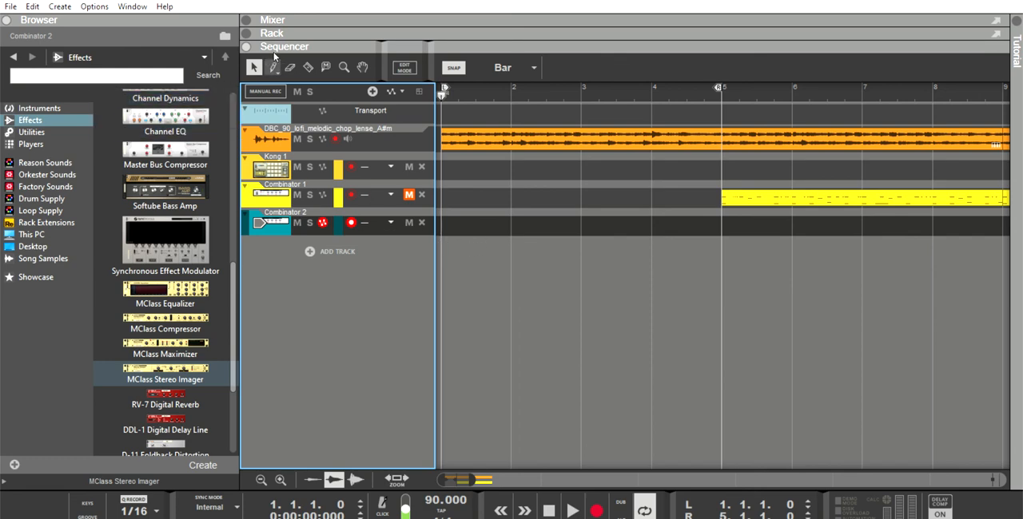
- Draw an empty four-bar clip on the Combinator 2 lane from bar 1 to 5 and enter its editor
click(274, 67)
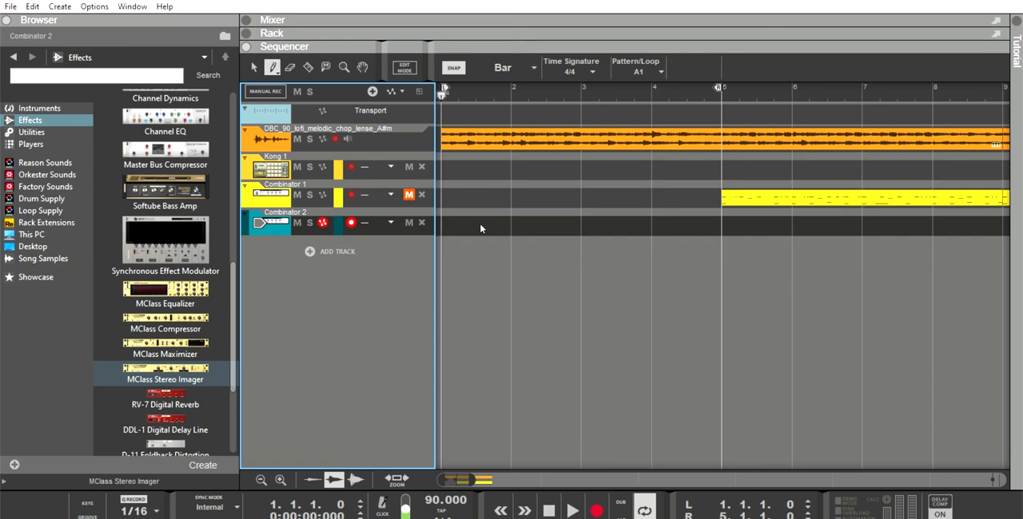
drag(442, 225, 718, 226)
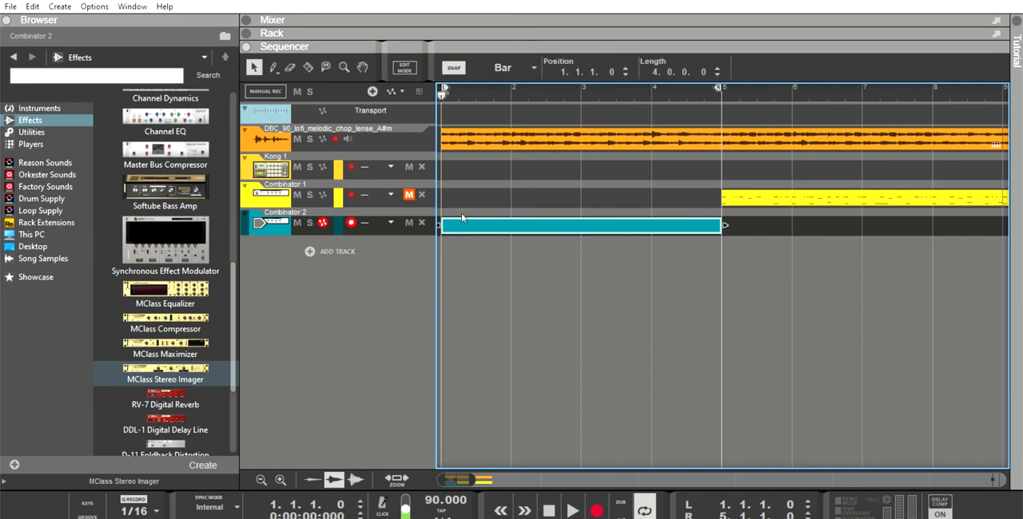
double_click(579, 225)
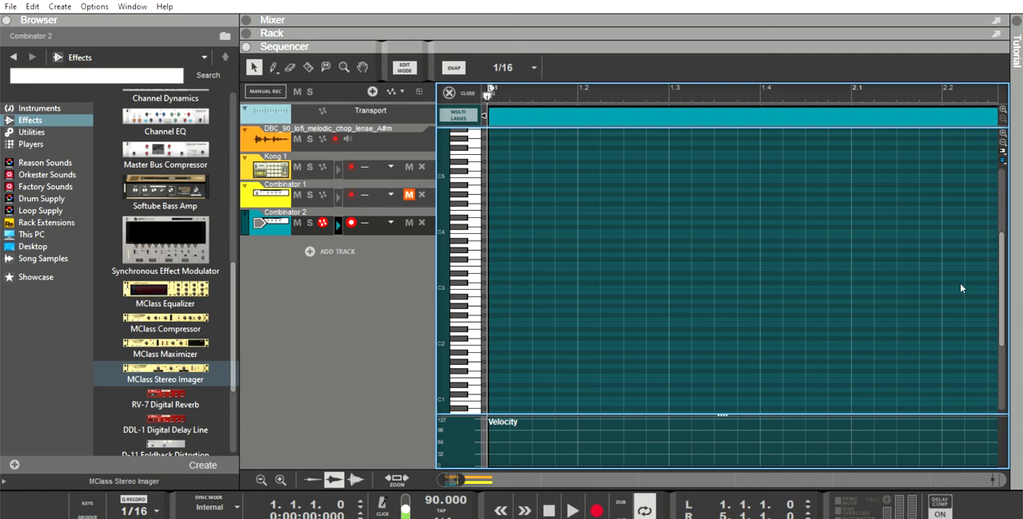
mouse_move(962, 288)
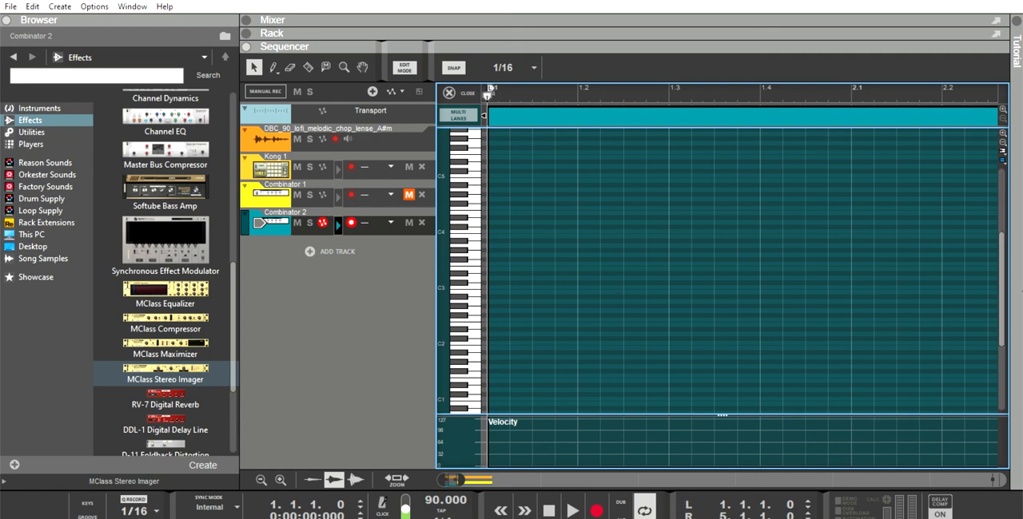
mouse_move(1004, 314)
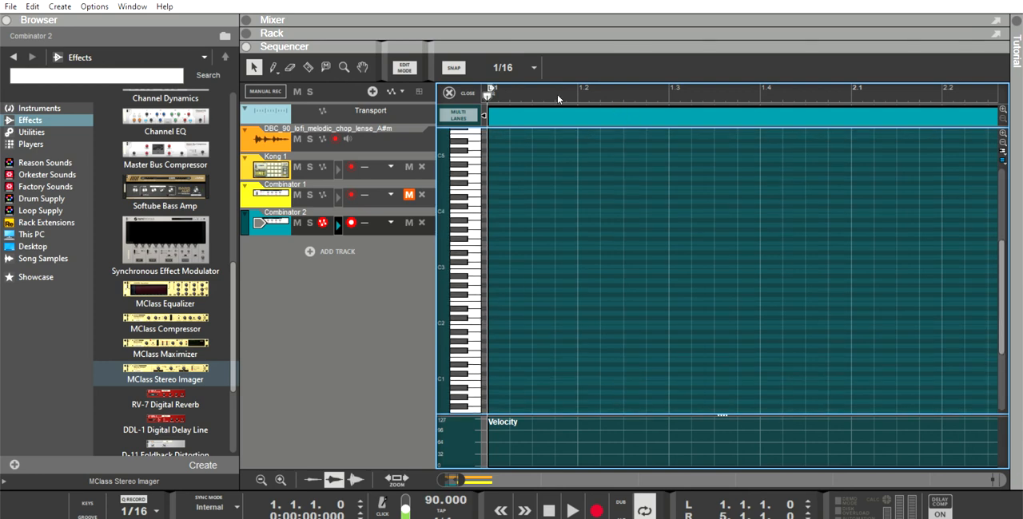
mouse_move(722, 161)
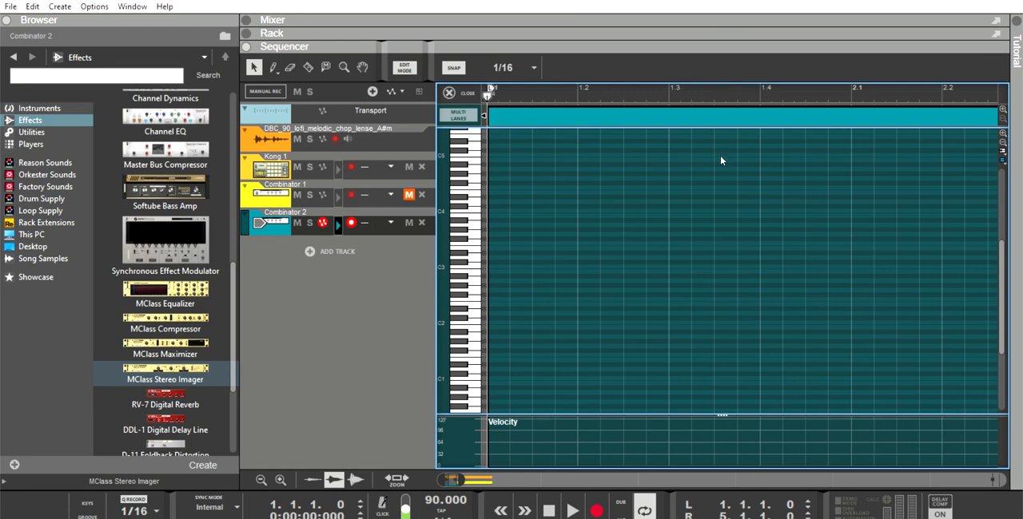
mouse_move(750, 110)
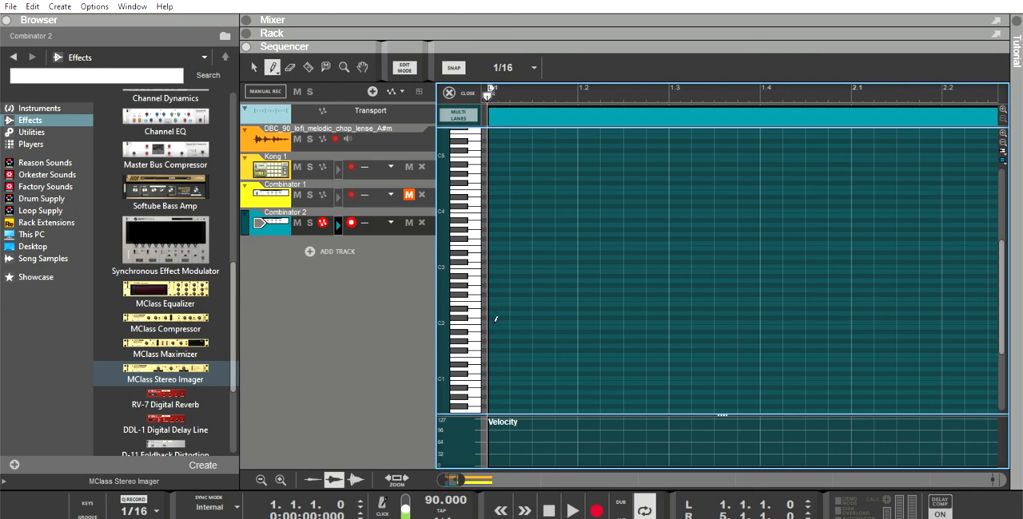
- Draw two A#1 bass notes at bars 1 and 3, each three beats (0.3.0.0) long
click(496, 331)
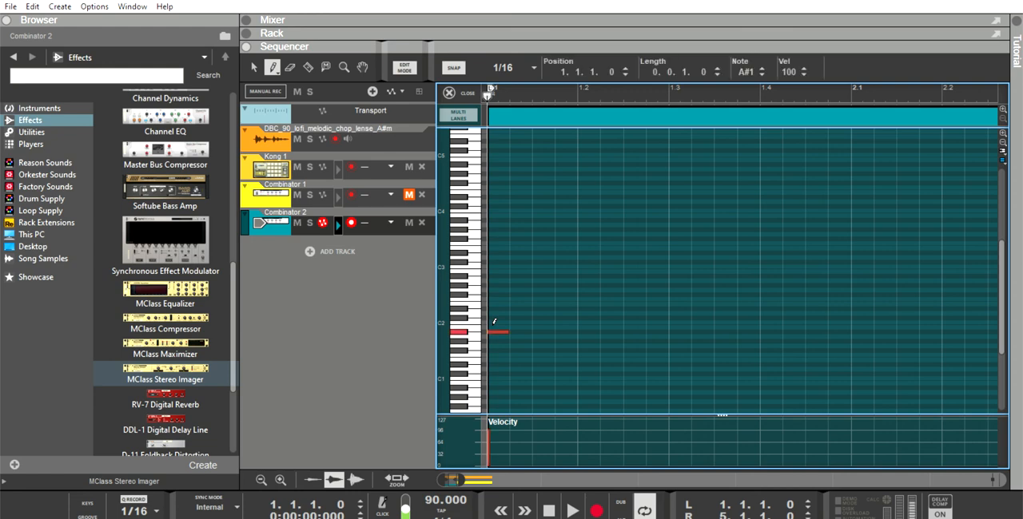
drag(495, 332, 759, 331)
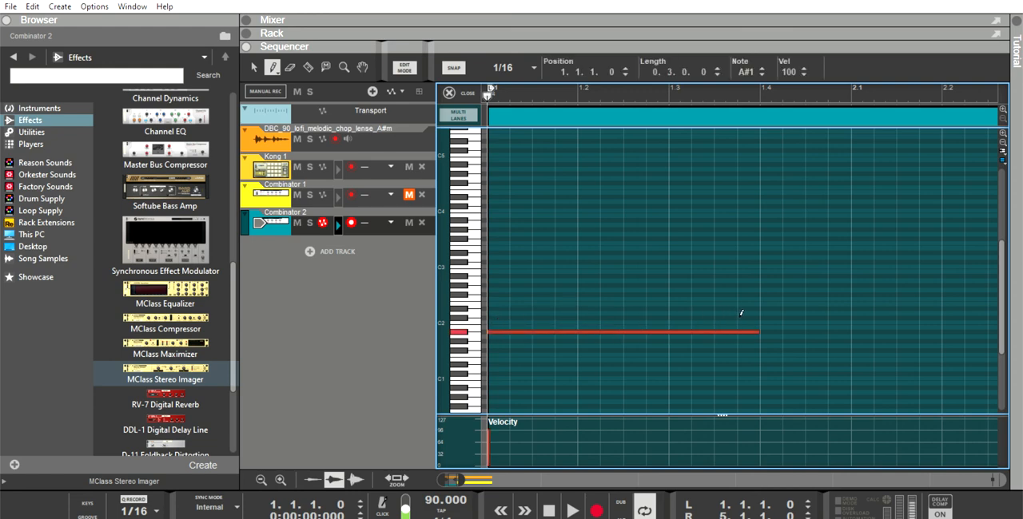
mouse_move(607, 442)
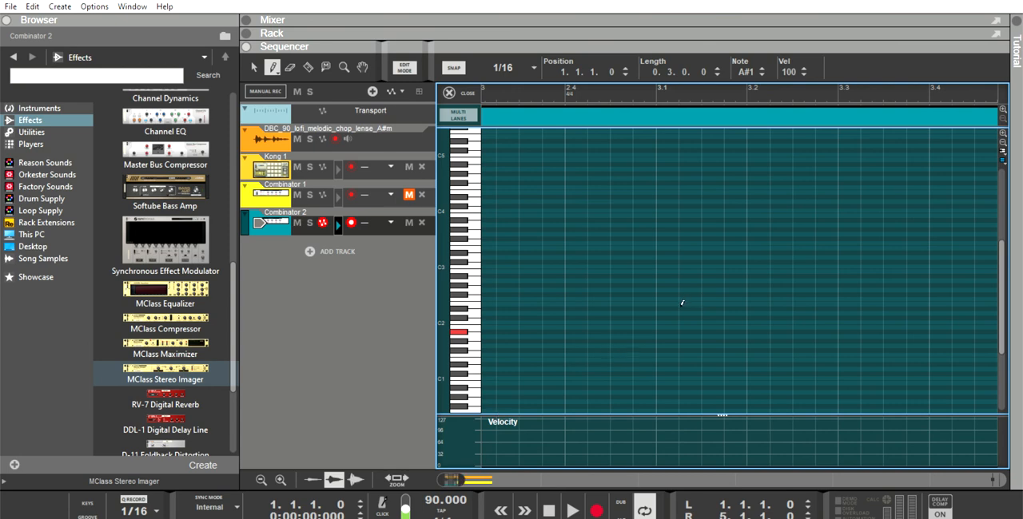
mouse_move(661, 324)
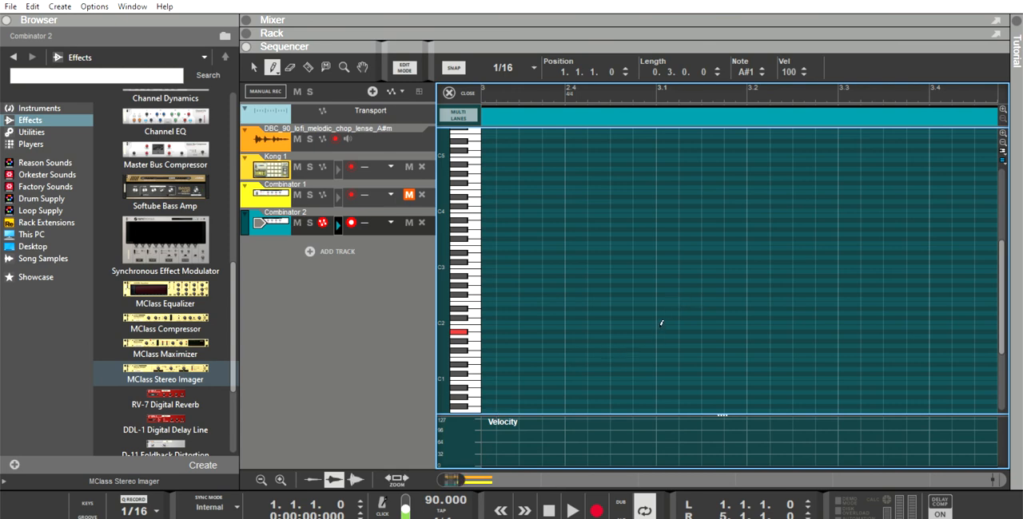
drag(655, 331, 836, 330)
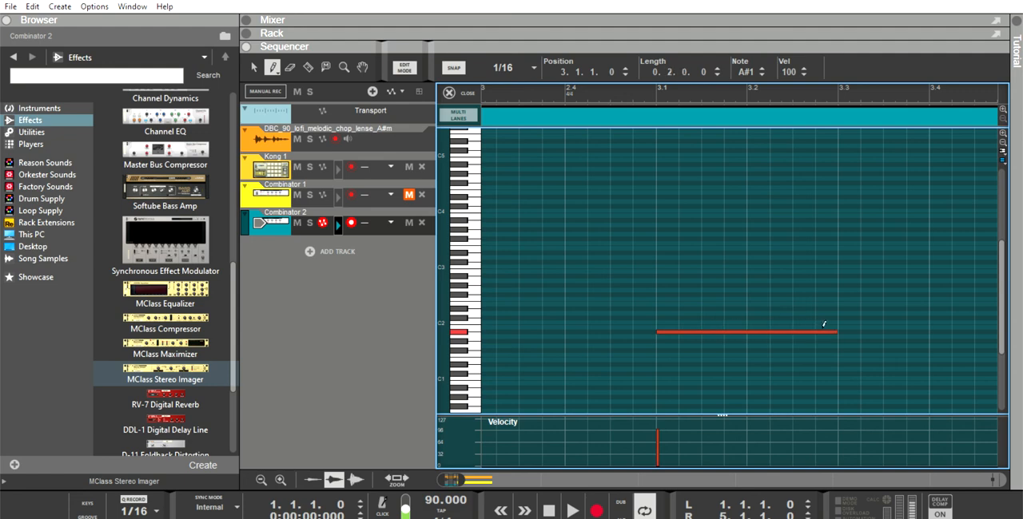
drag(835, 331, 927, 332)
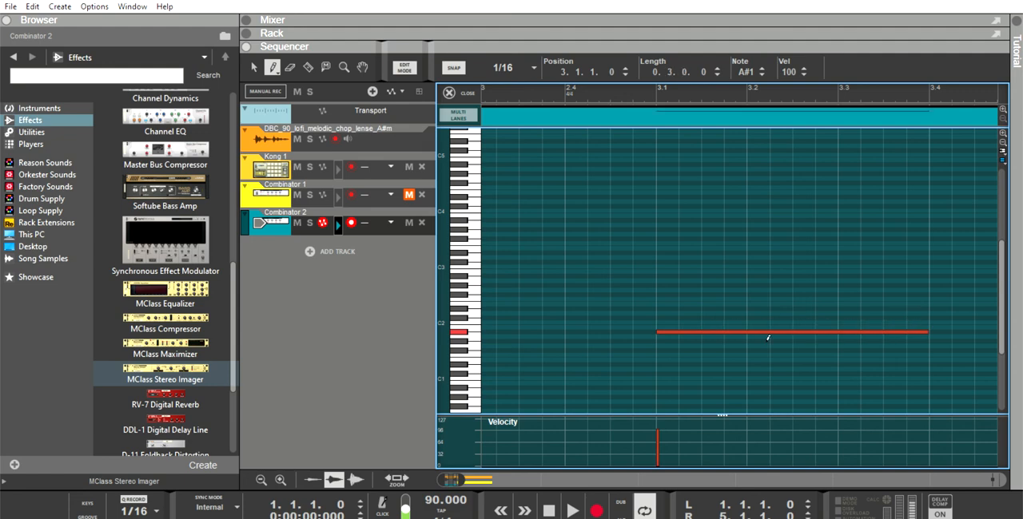
mouse_move(458, 79)
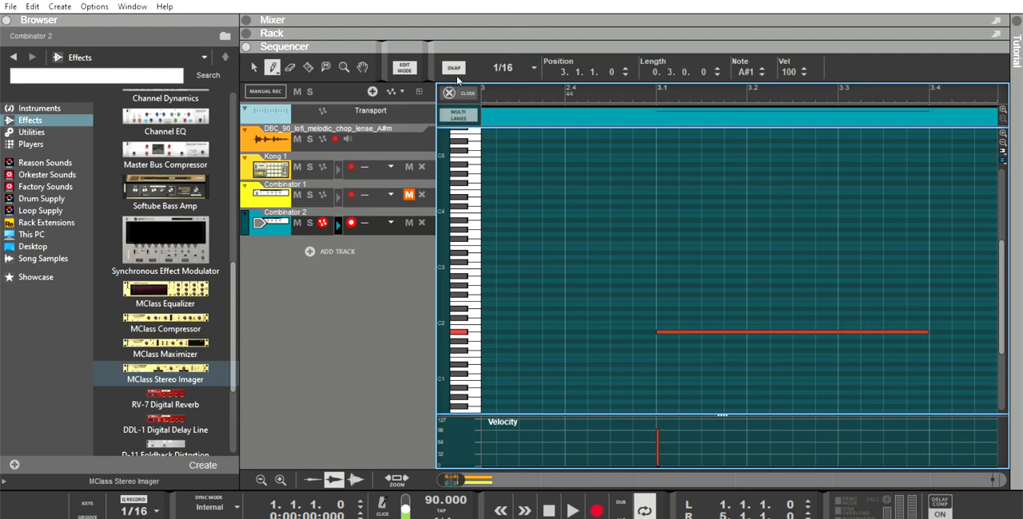
- Exit Edit Mode, audition the bass pattern, then stop and rewind to the song start
click(466, 93)
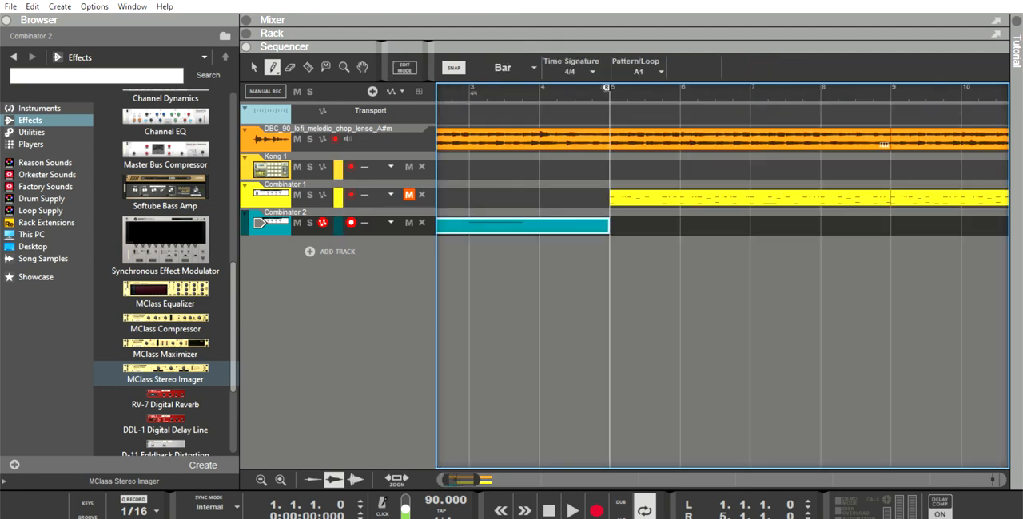
mouse_move(501, 510)
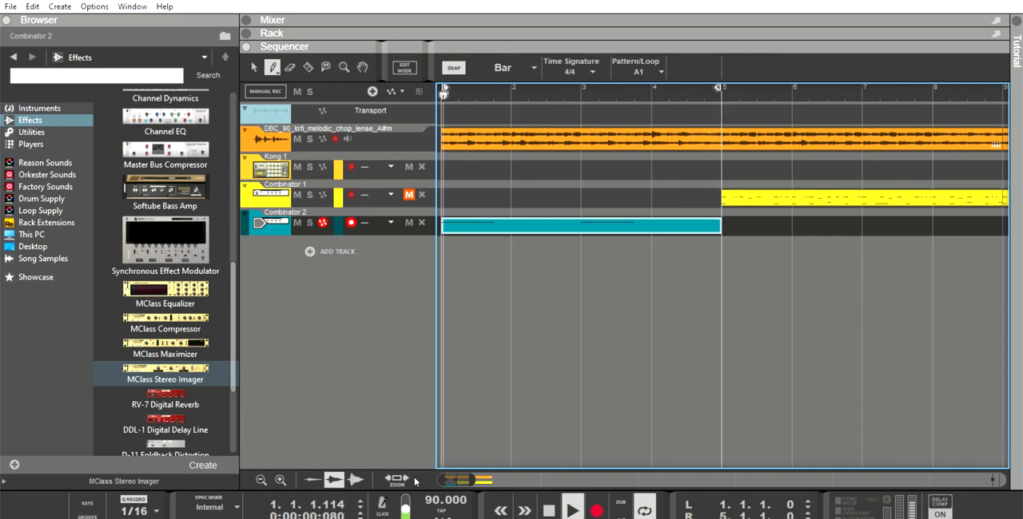
click(572, 510)
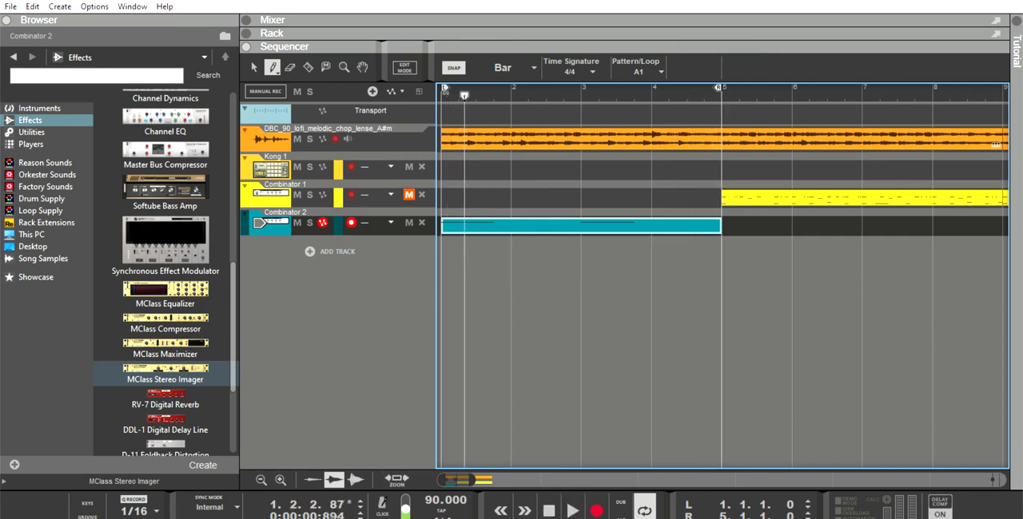
click(499, 510)
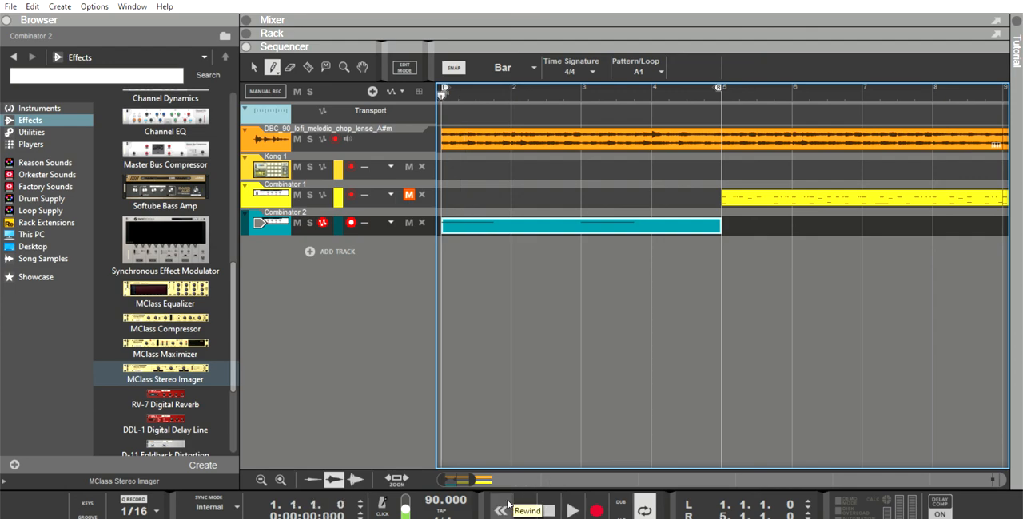
click(272, 19)
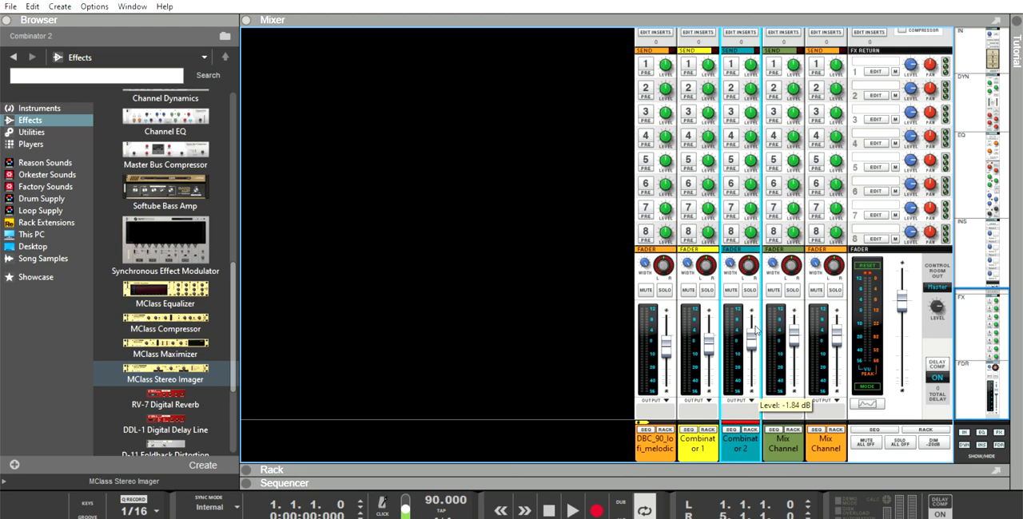
- Lower the Combinator 2 mixer channel fader to -1.84 dB
drag(751, 331, 751, 348)
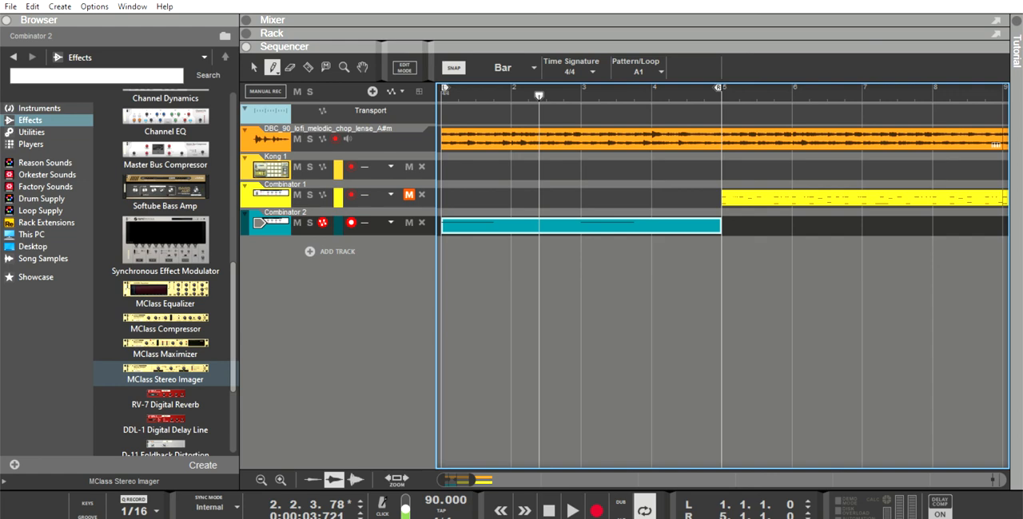
- Stop playback so the song position returns to bar 1
click(500, 511)
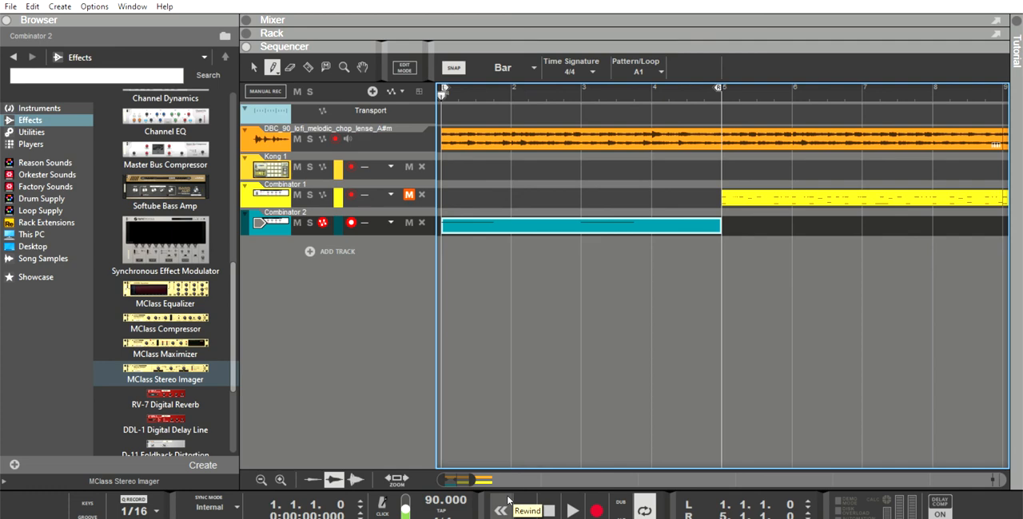
mouse_move(435, 310)
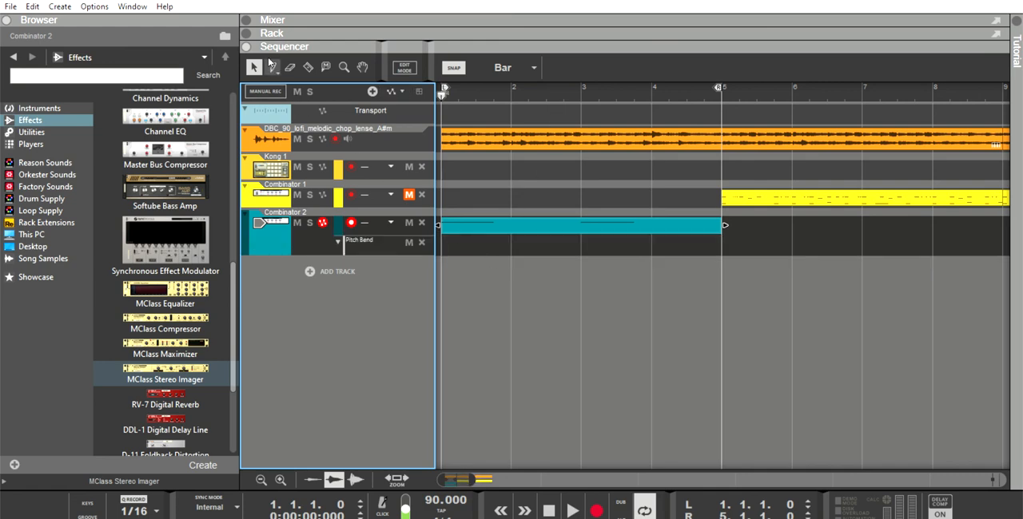
- Inside the Combinator 2 clip, draw a Pitch Bend ramp from 0 down to -8192 under the first note
double_click(583, 226)
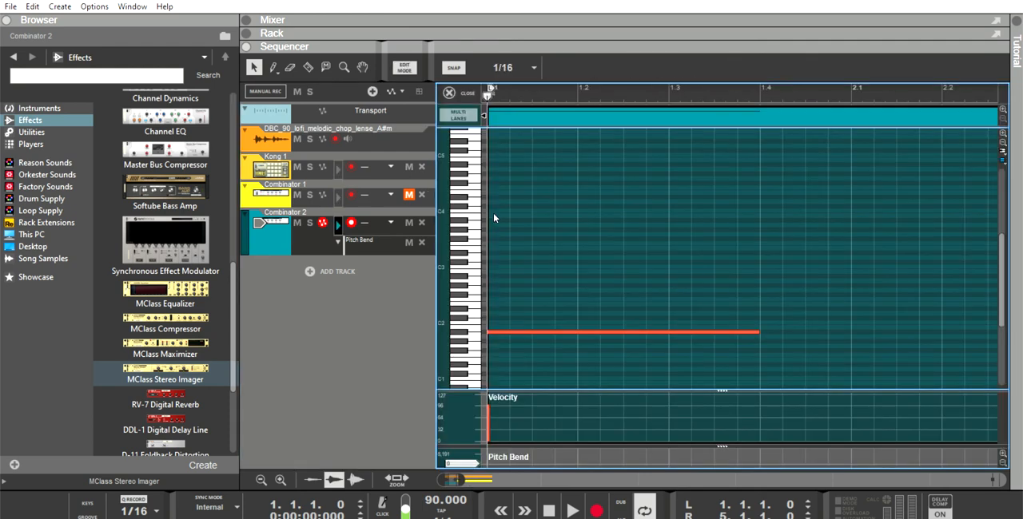
mouse_move(492, 446)
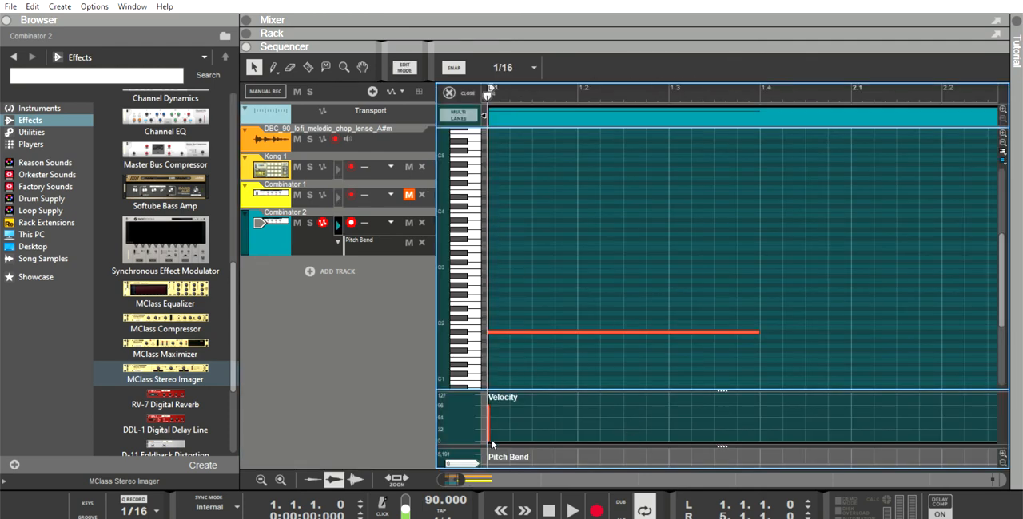
mouse_move(519, 332)
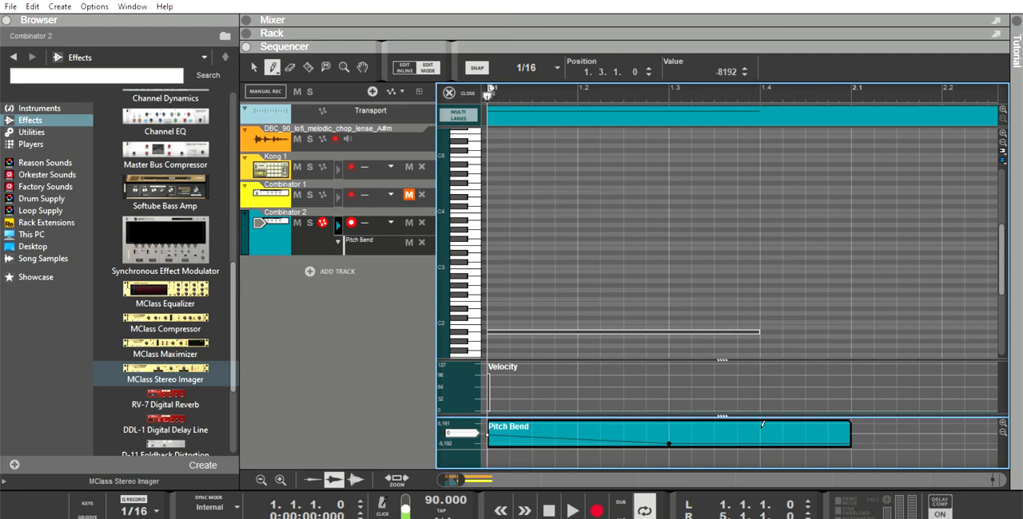
drag(762, 425, 760, 434)
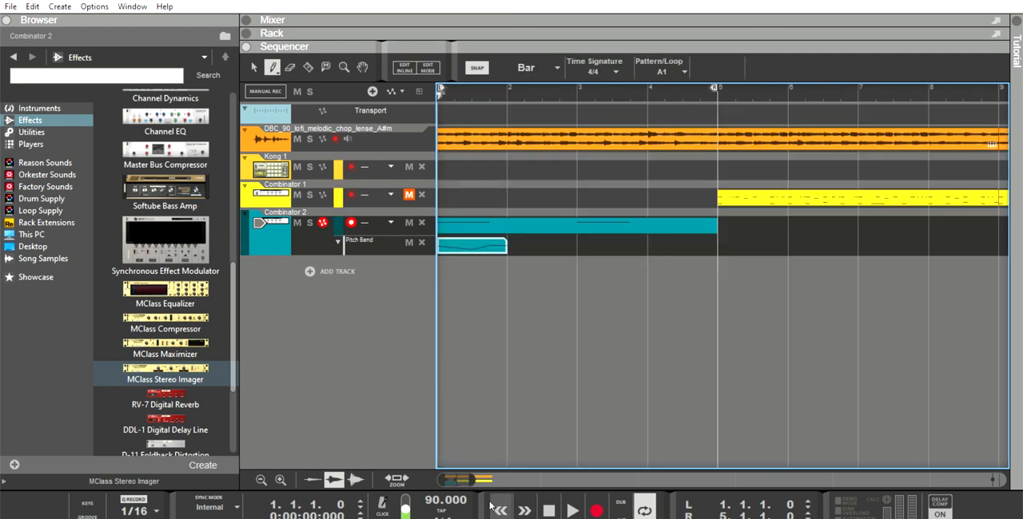
mouse_move(498, 507)
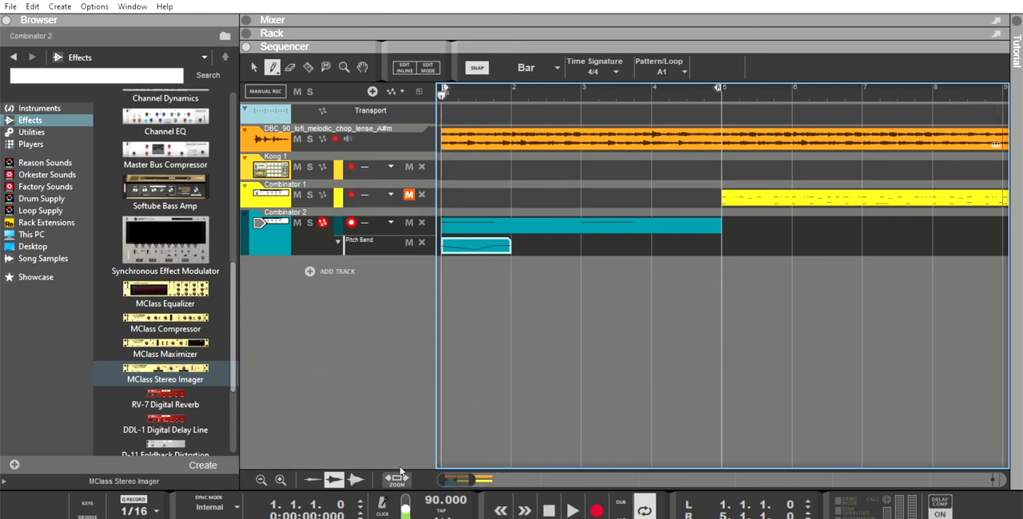
- Copy the Pitch Bend dive to bars 3, 5 and 7 and duplicate the bass clip to bars 5–9
click(572, 511)
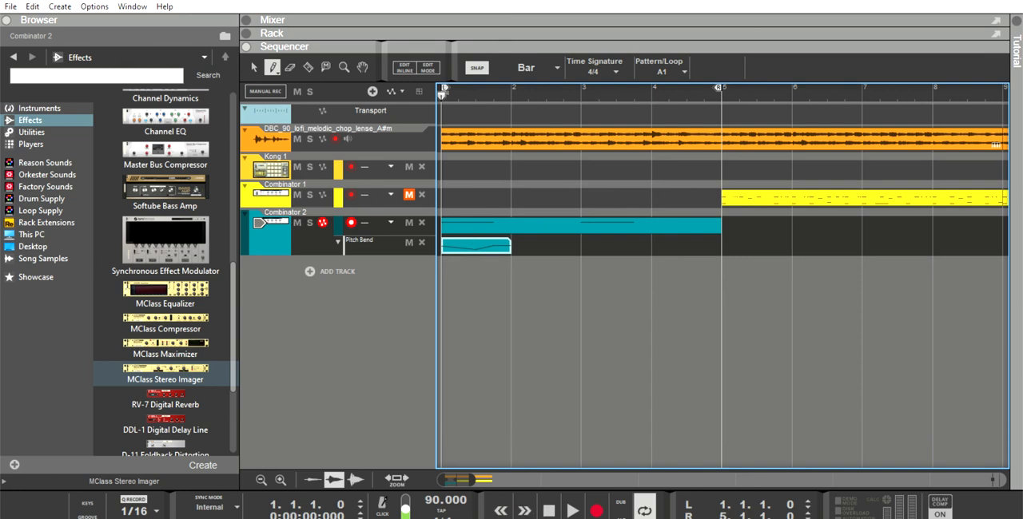
click(476, 246)
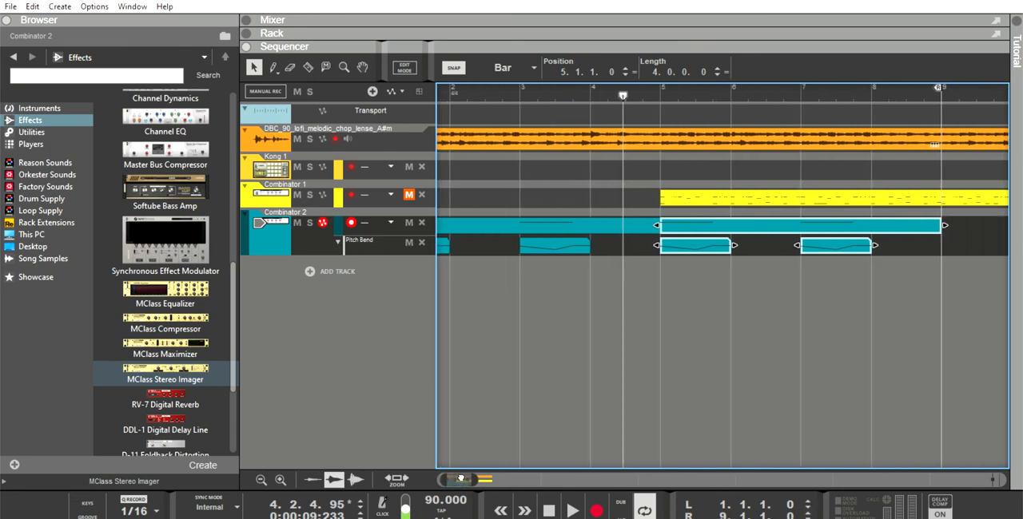
click(501, 510)
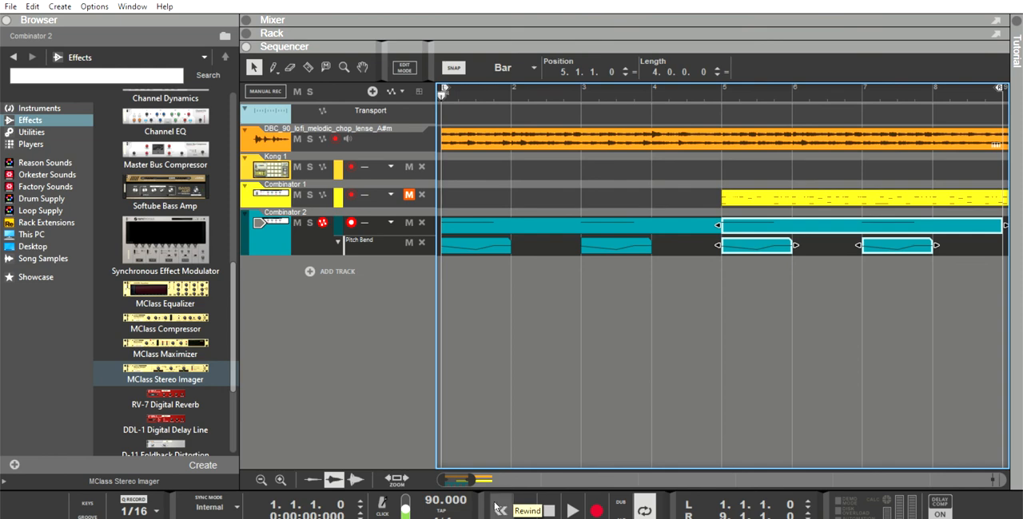
click(572, 510)
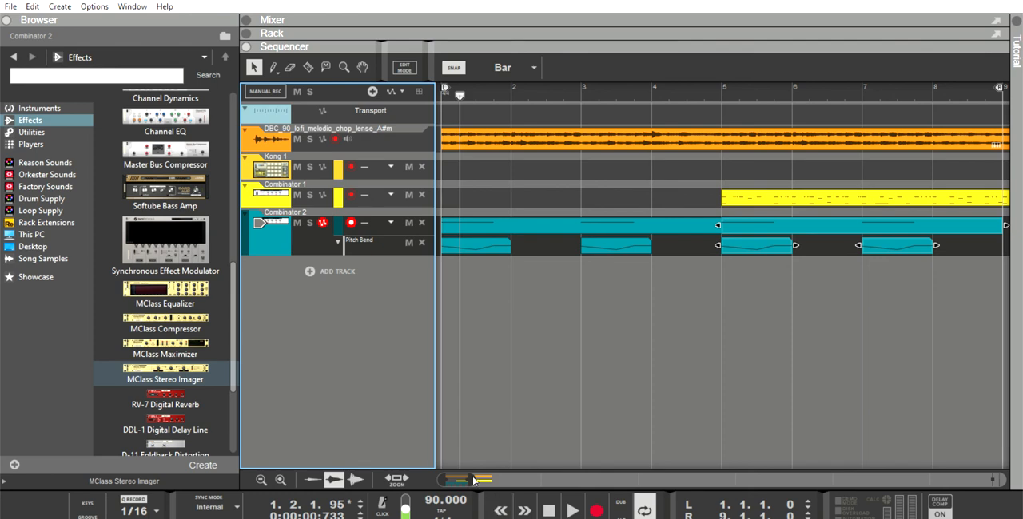
click(500, 511)
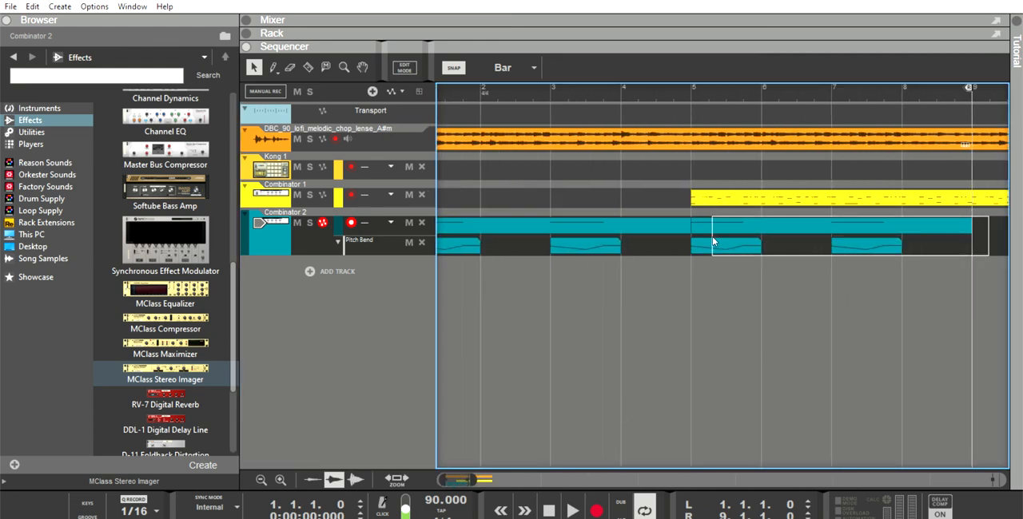
click(832, 228)
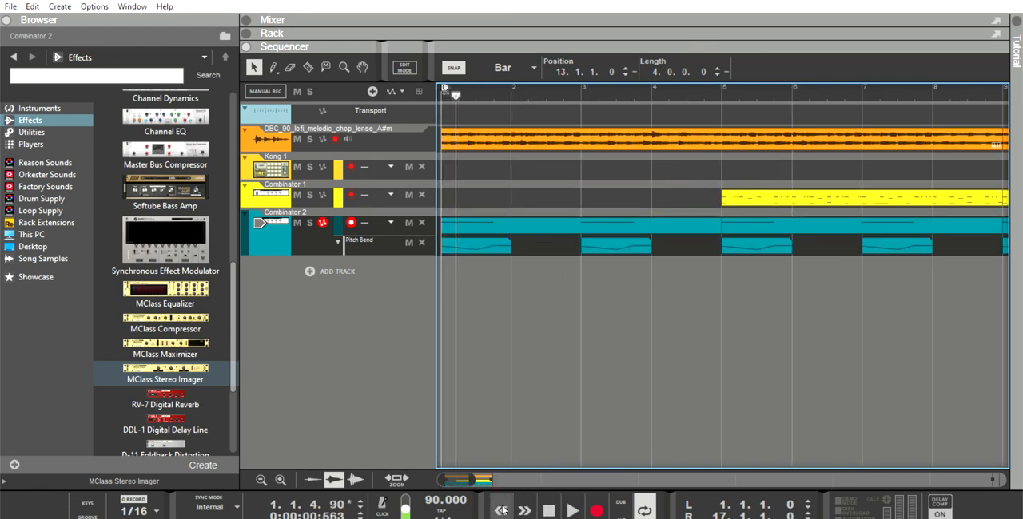
click(501, 510)
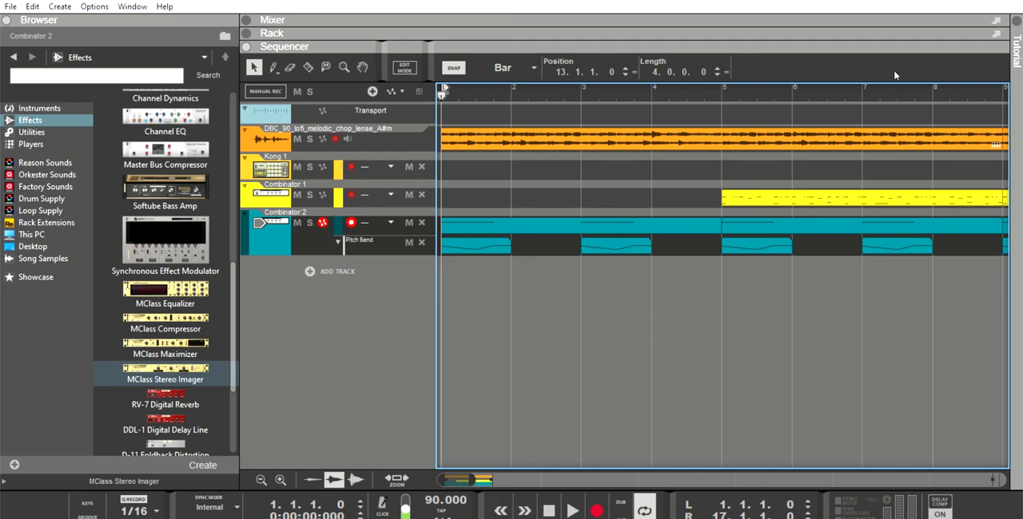
mouse_move(885, 78)
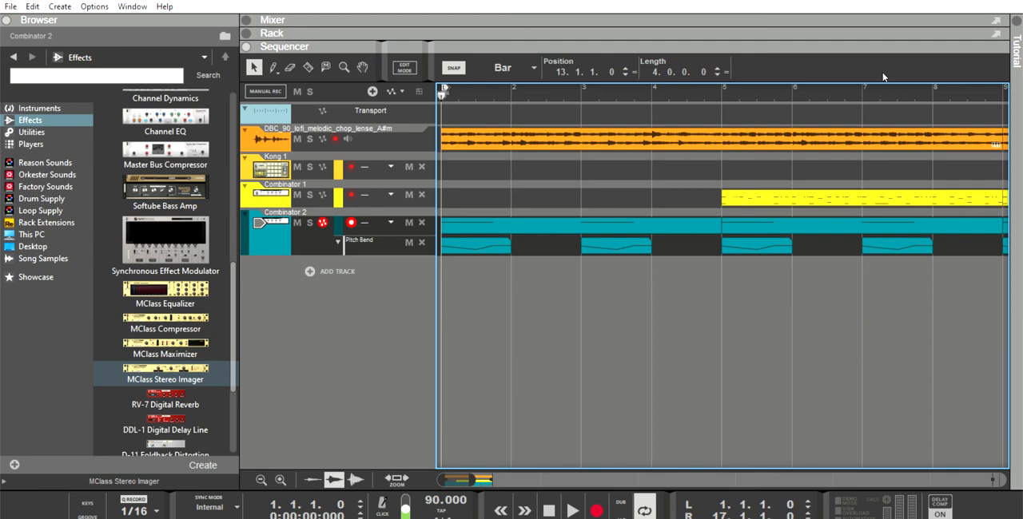
mouse_move(906, 45)
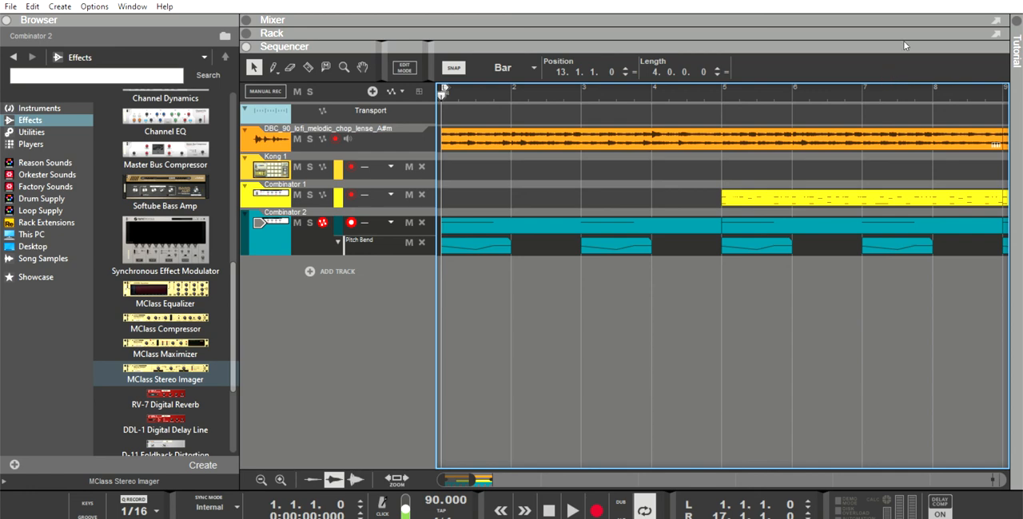
mouse_move(956, 75)
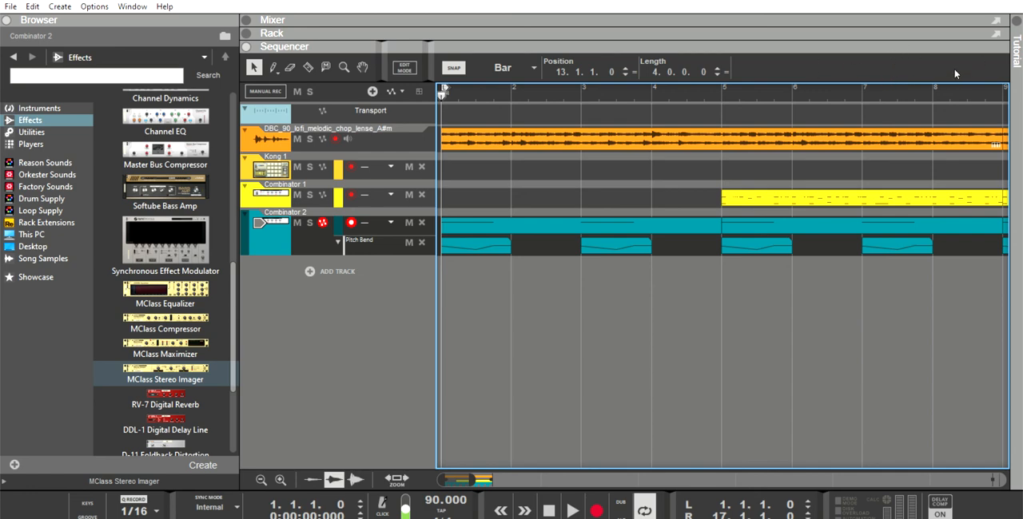